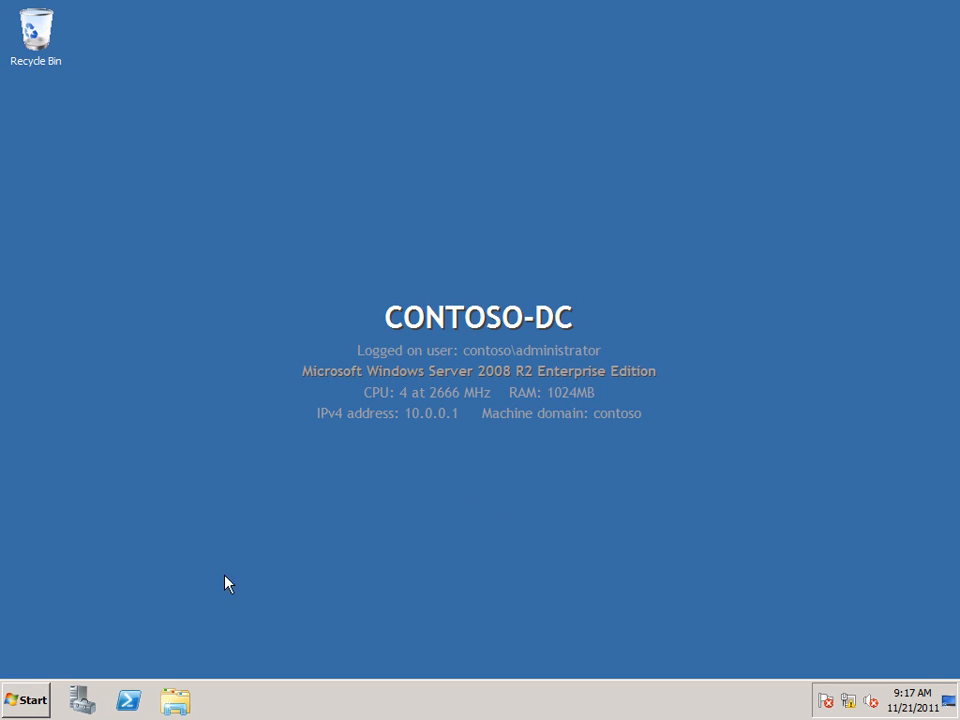
Step: Launch Active Directory Users and Computers from the Start menu's Administrative Tools
left_click(25, 699)
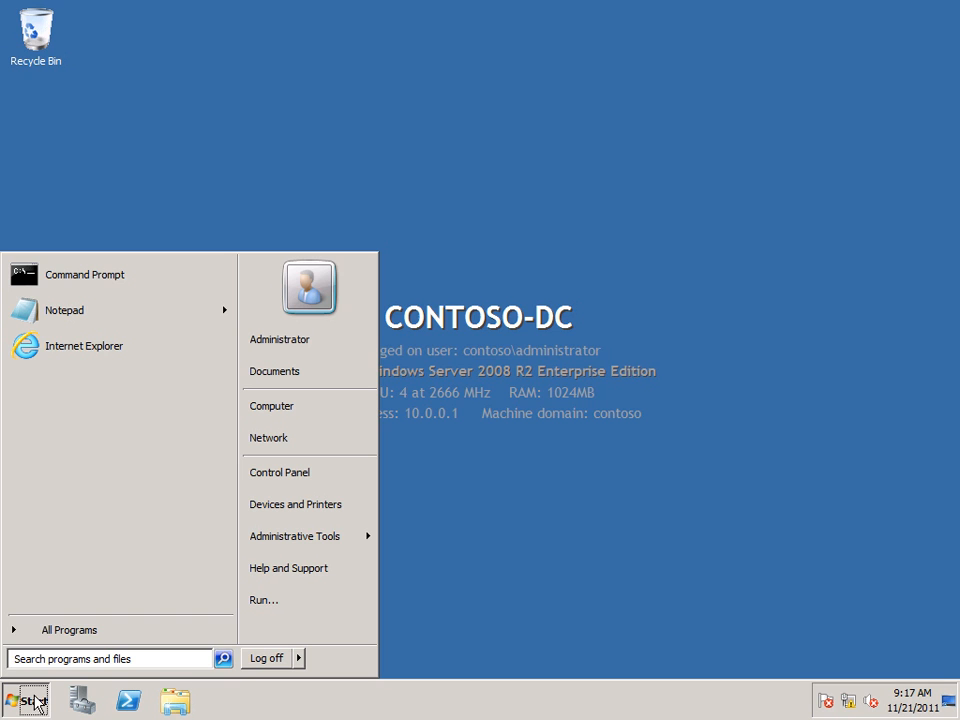
left_click(295, 536)
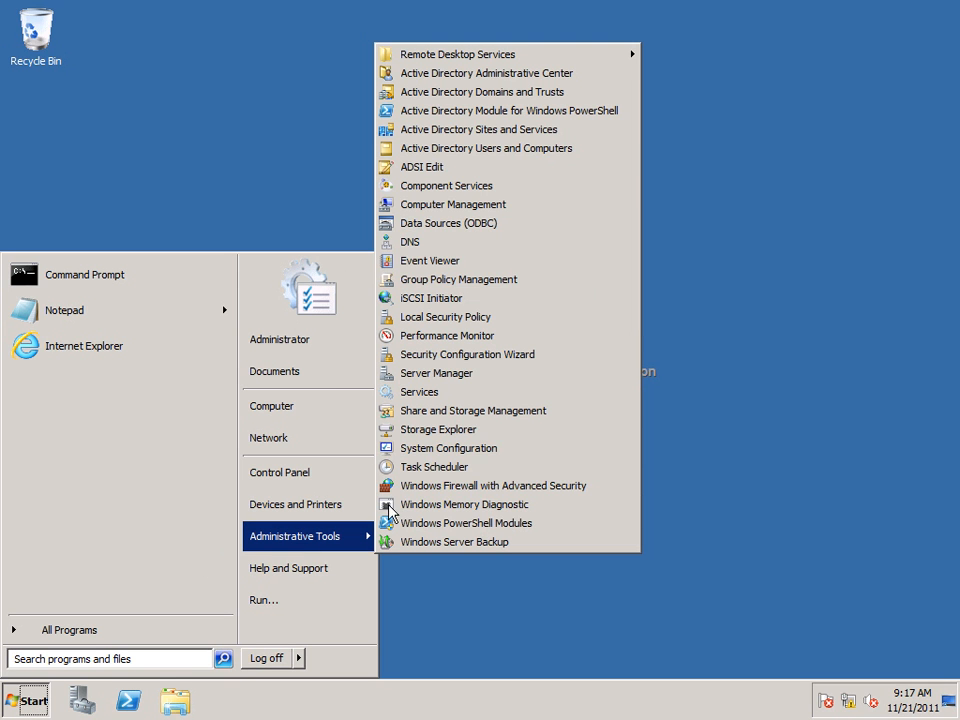
mouse_move(486, 148)
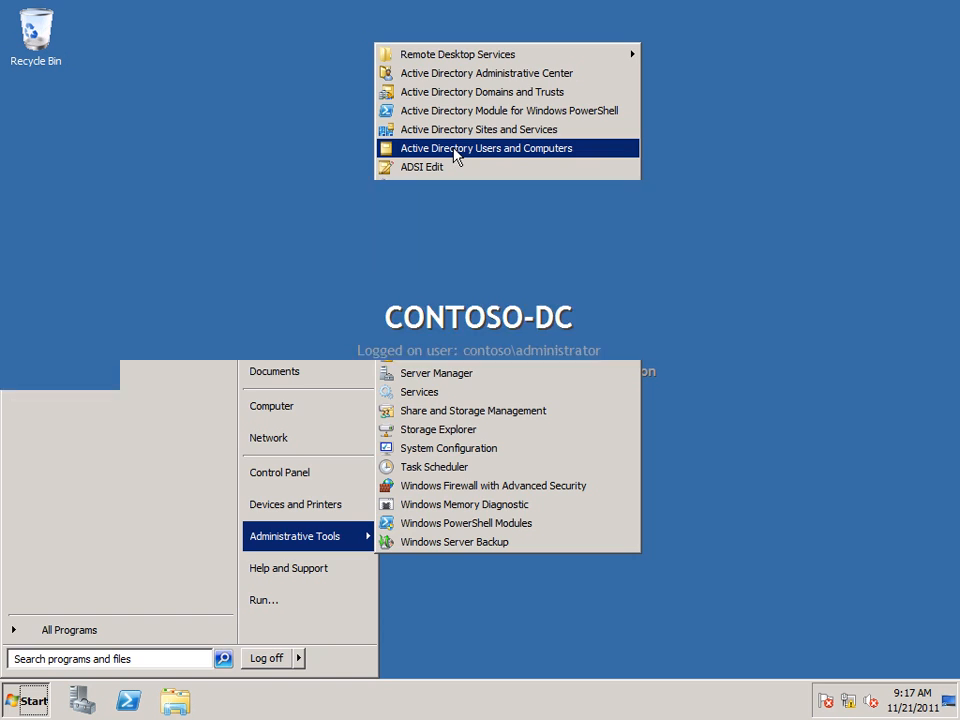
left_click(487, 148)
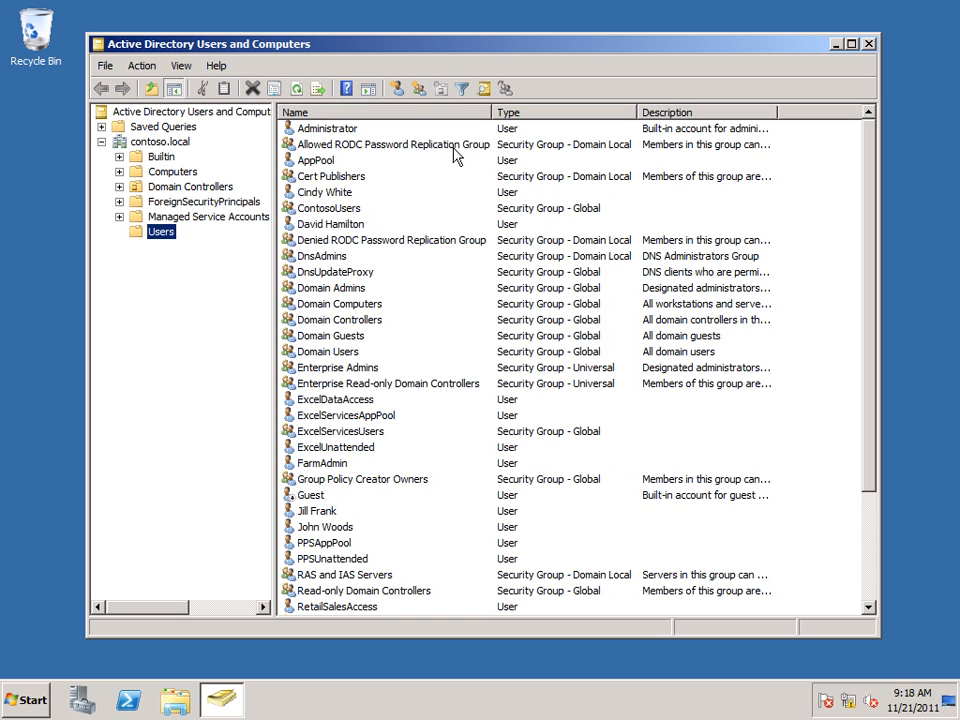
mouse_move(167, 245)
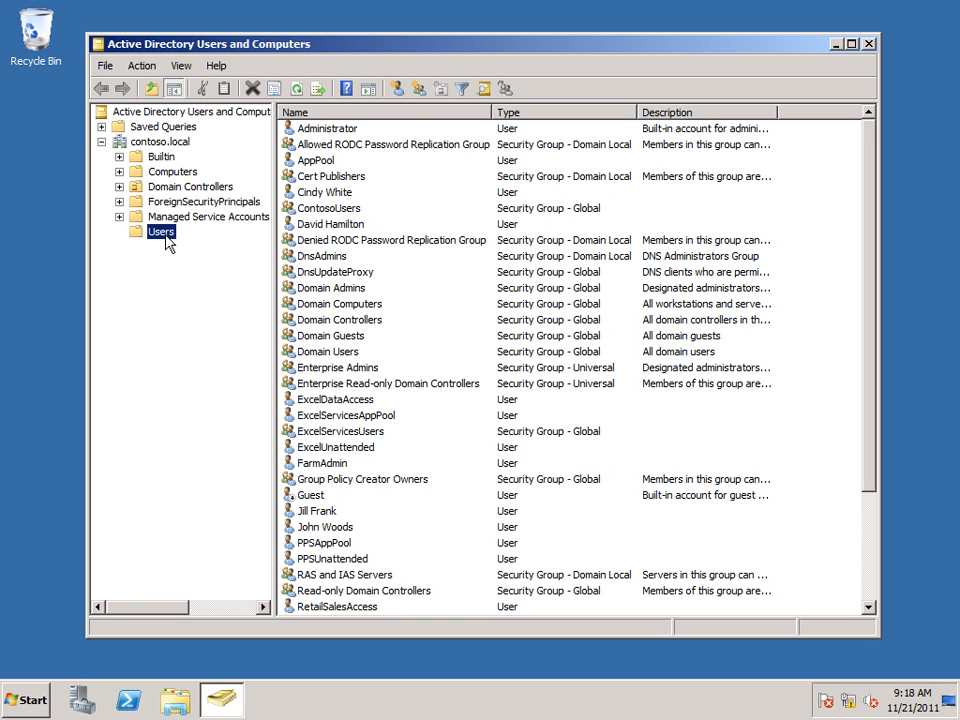
Step: Start a new user in the Users container, entering the SearchSvc name details
right_click(161, 231)
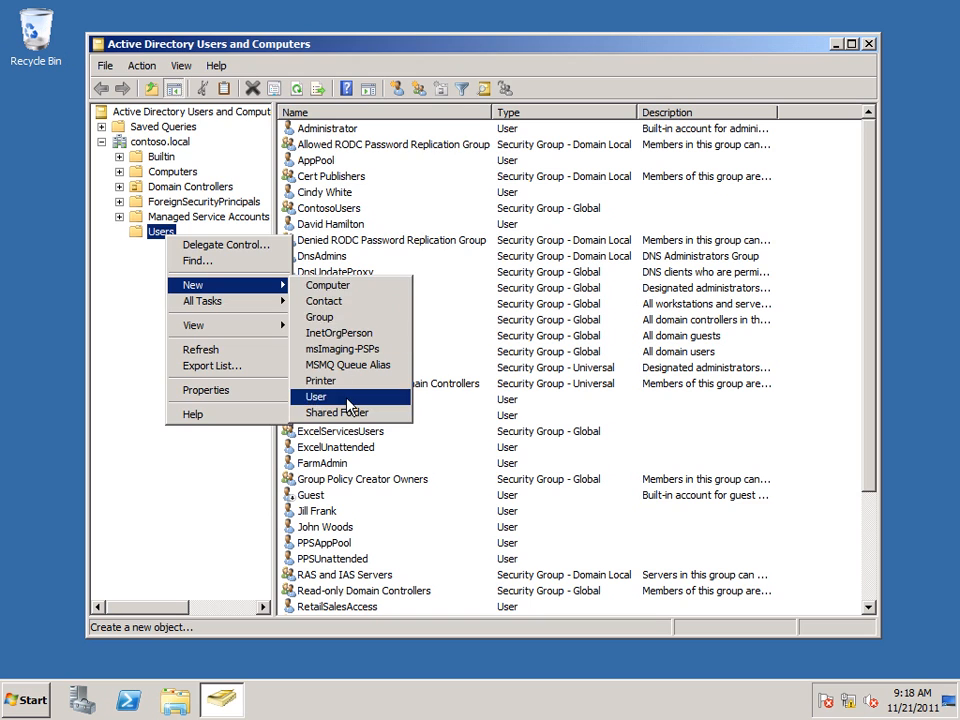
left_click(315, 397)
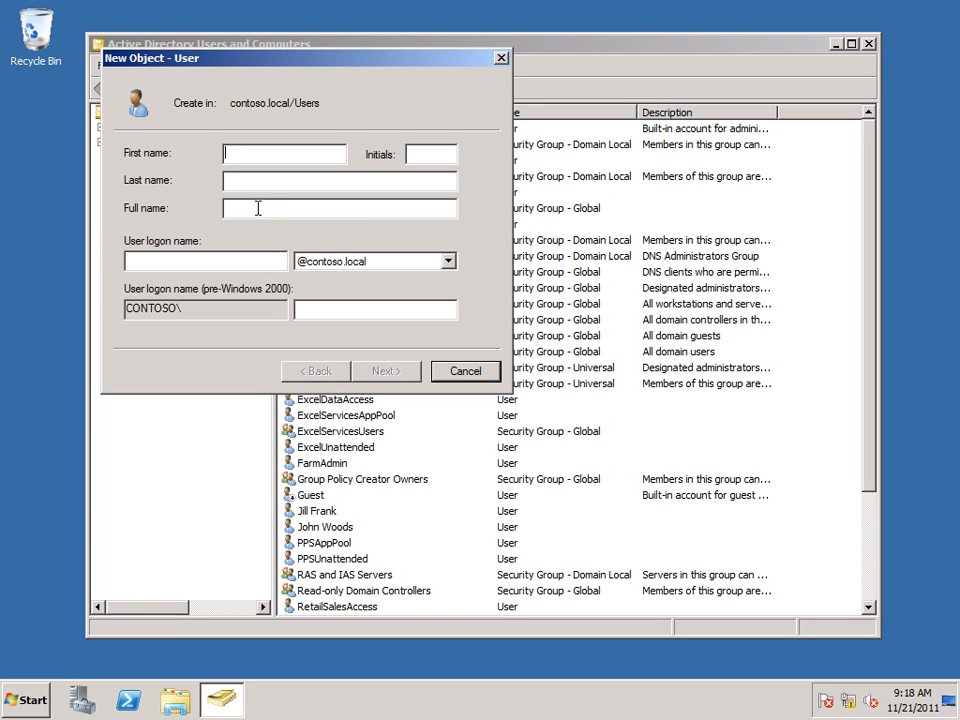
type("Sean")
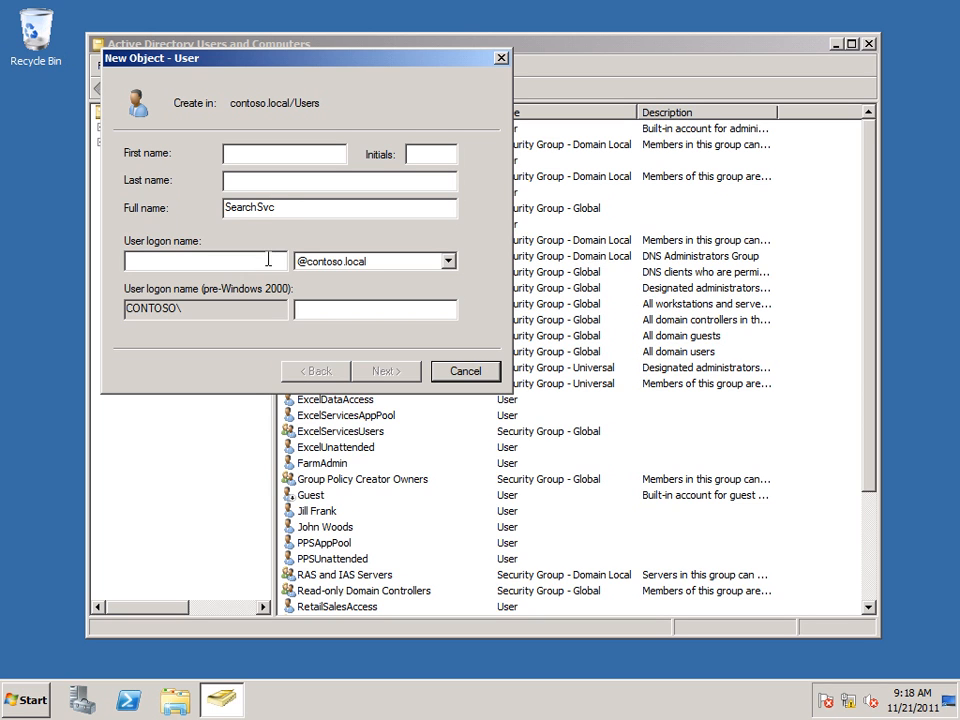
type("SearchSv")
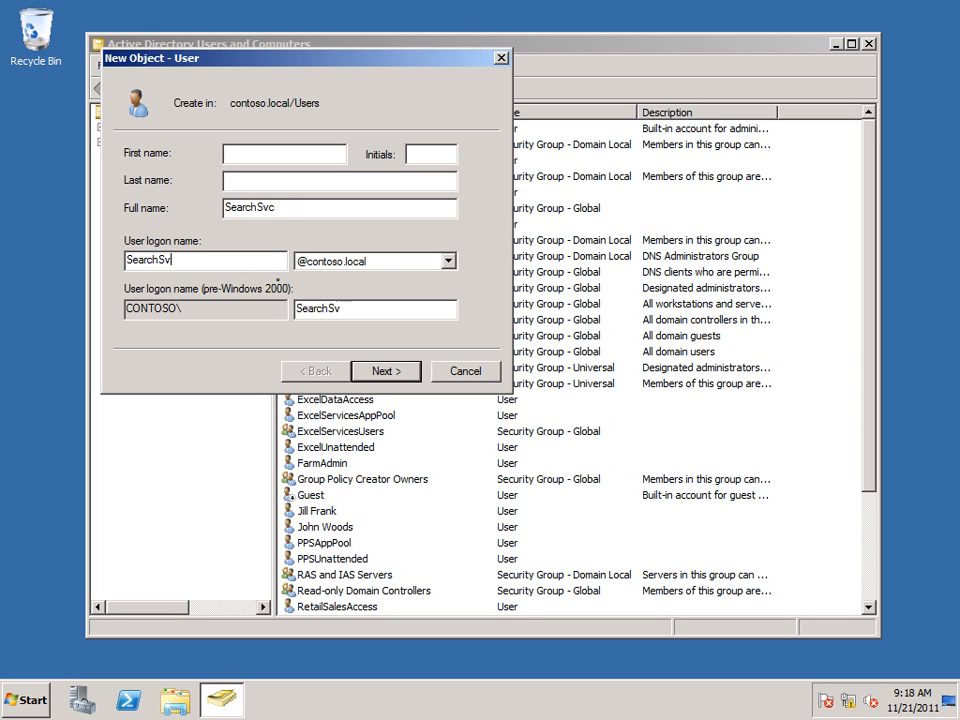
left_click(385, 371)
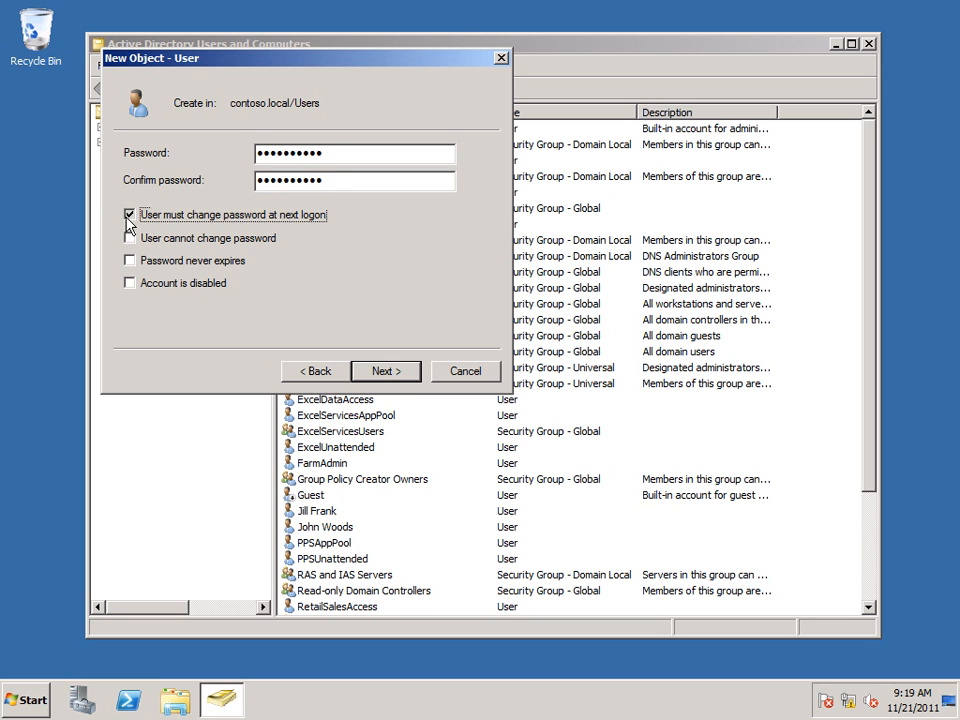
Step: Clear 'must change password', set 'Password never expires', and finish creating SearchSvc
left_click(129, 215)
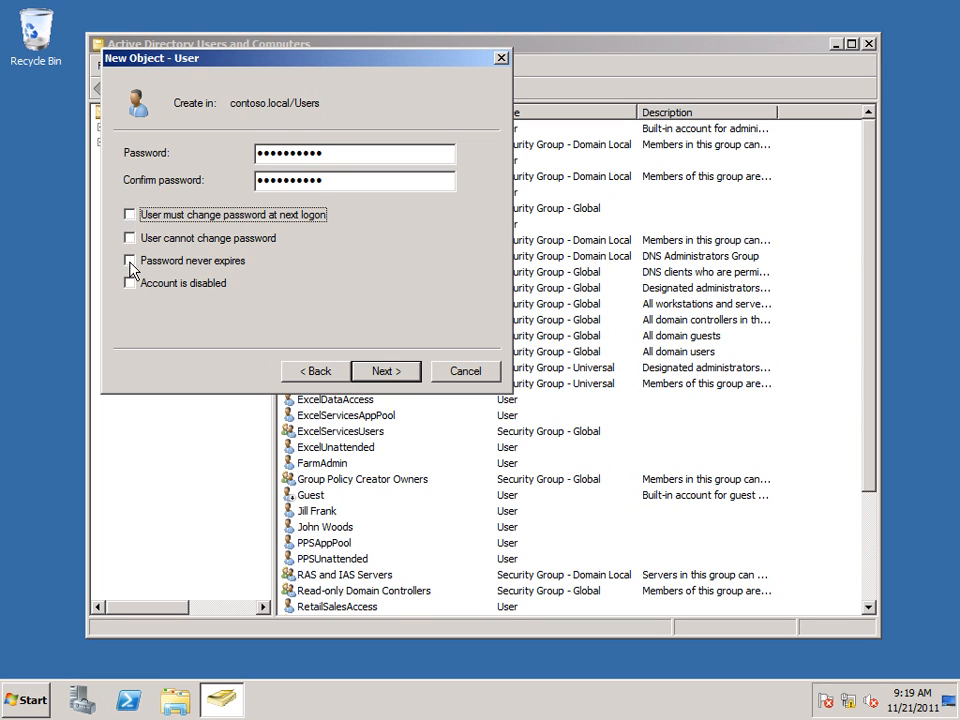
left_click(129, 260)
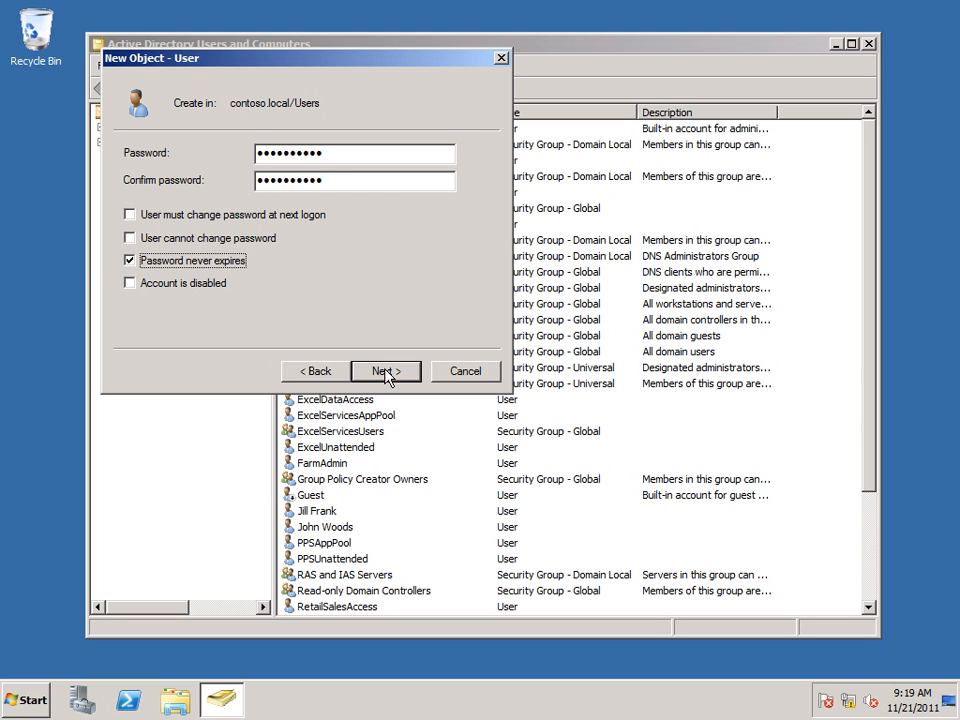
left_click(385, 371)
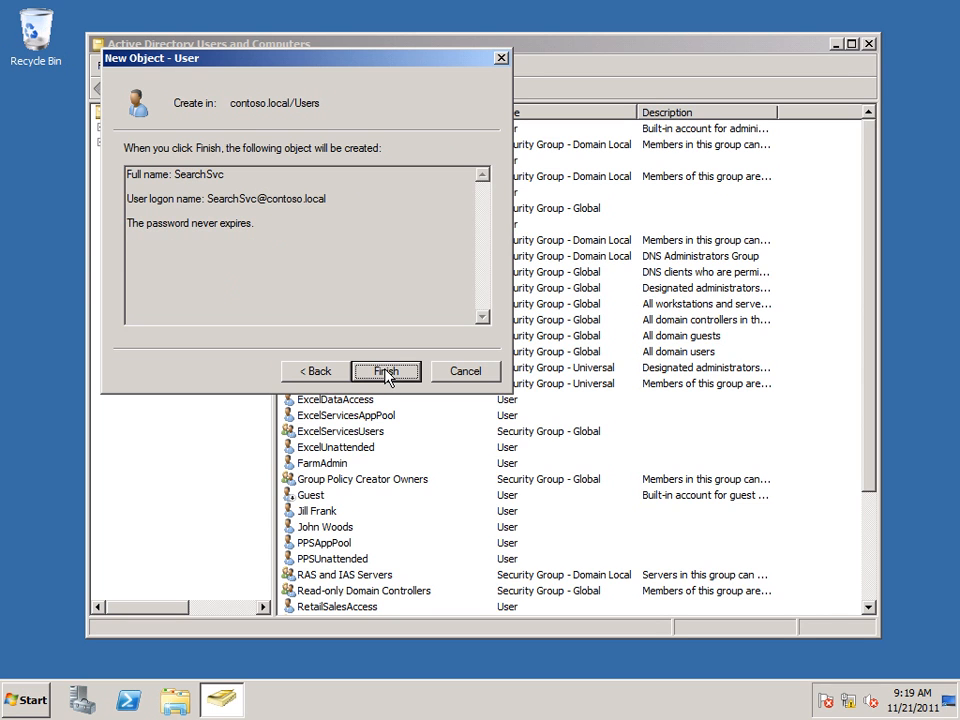
left_click(386, 371)
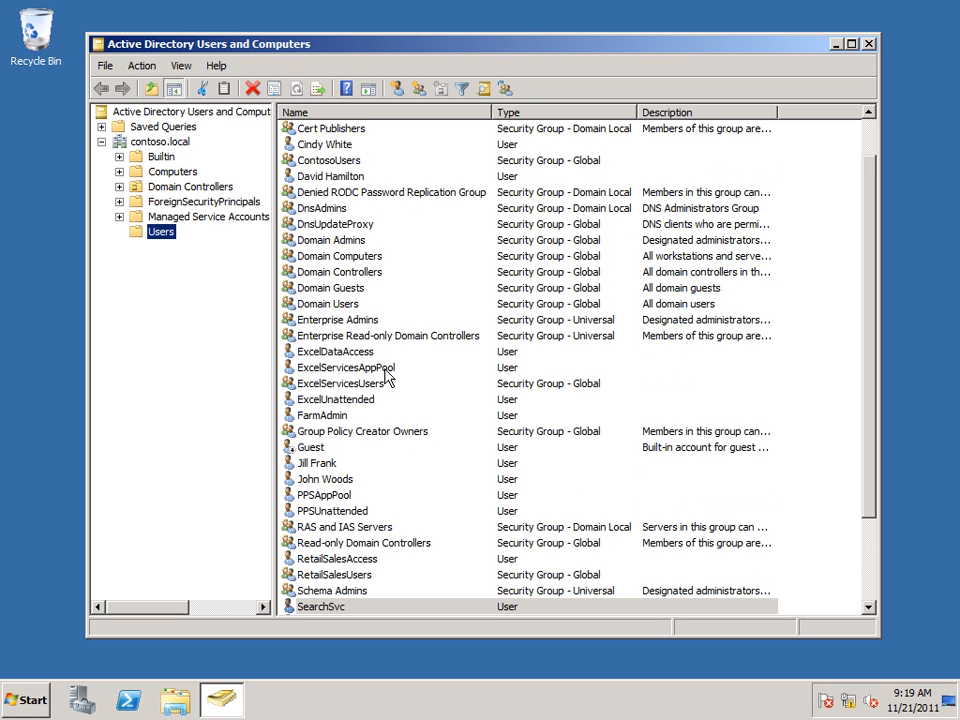
left_click(320, 607)
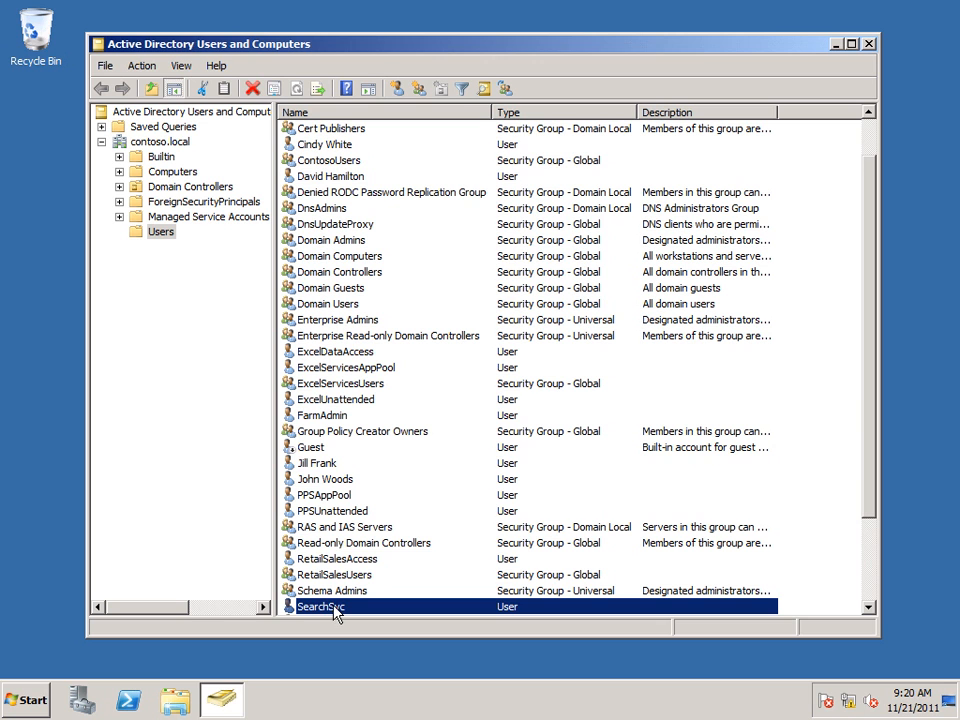
mouse_move(145, 250)
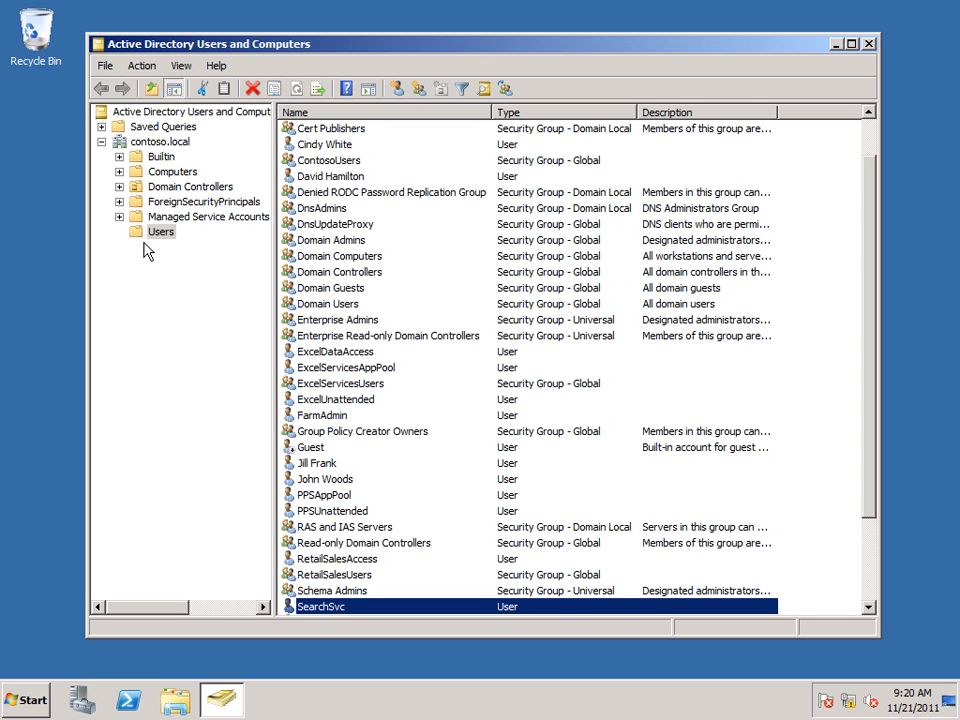
Step: Start a new user in the Users container named SearchContentDefault
right_click(161, 231)
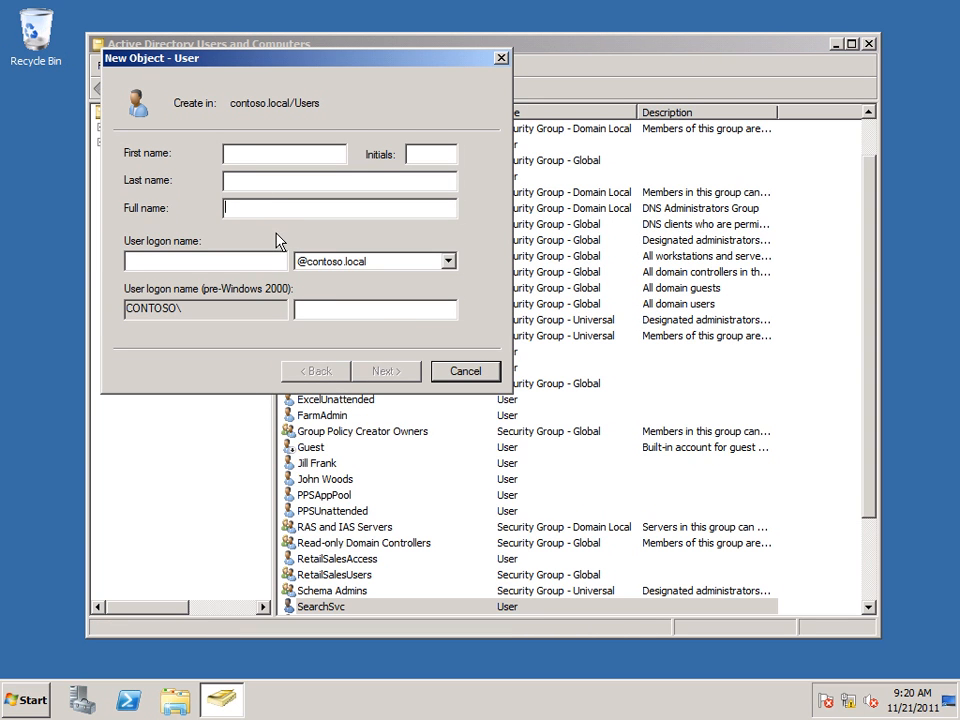
type("SearchContentDefault")
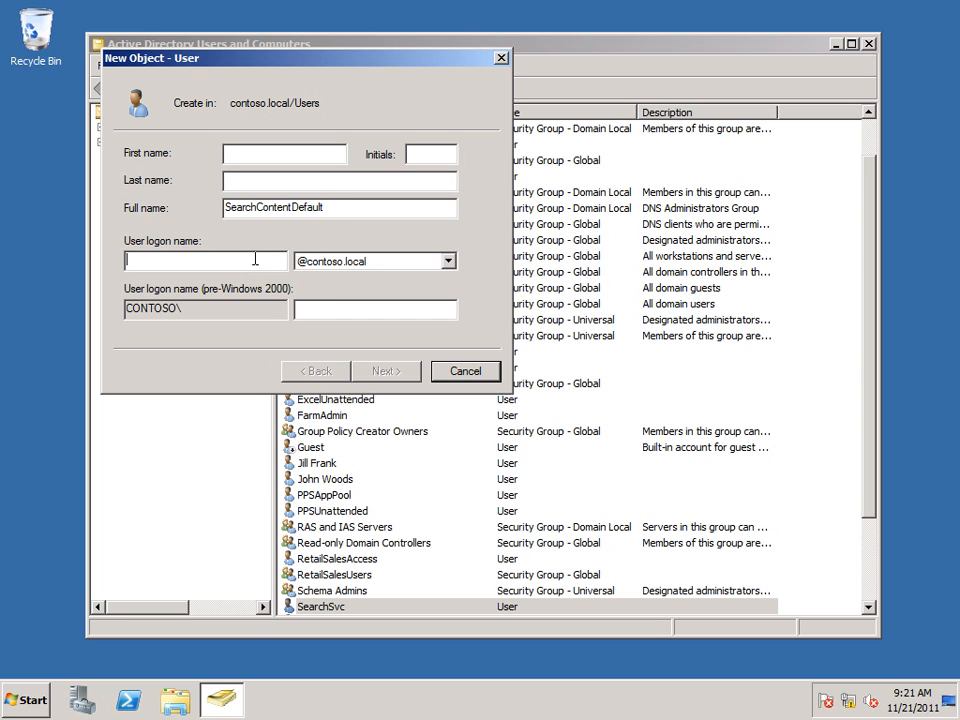
type("SearchContentD")
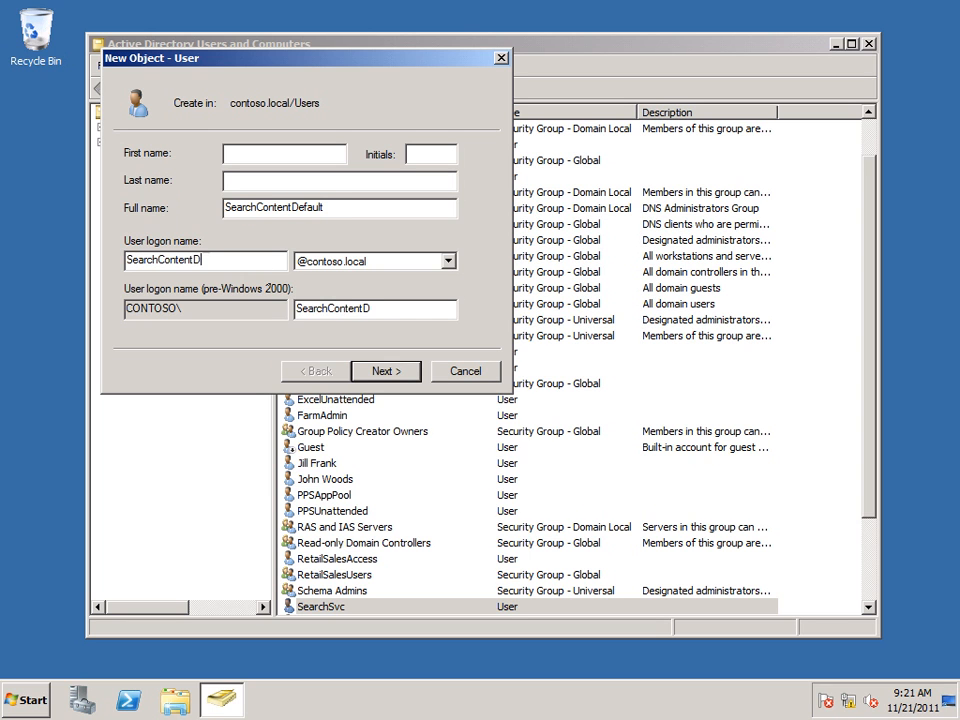
left_click(385, 371)
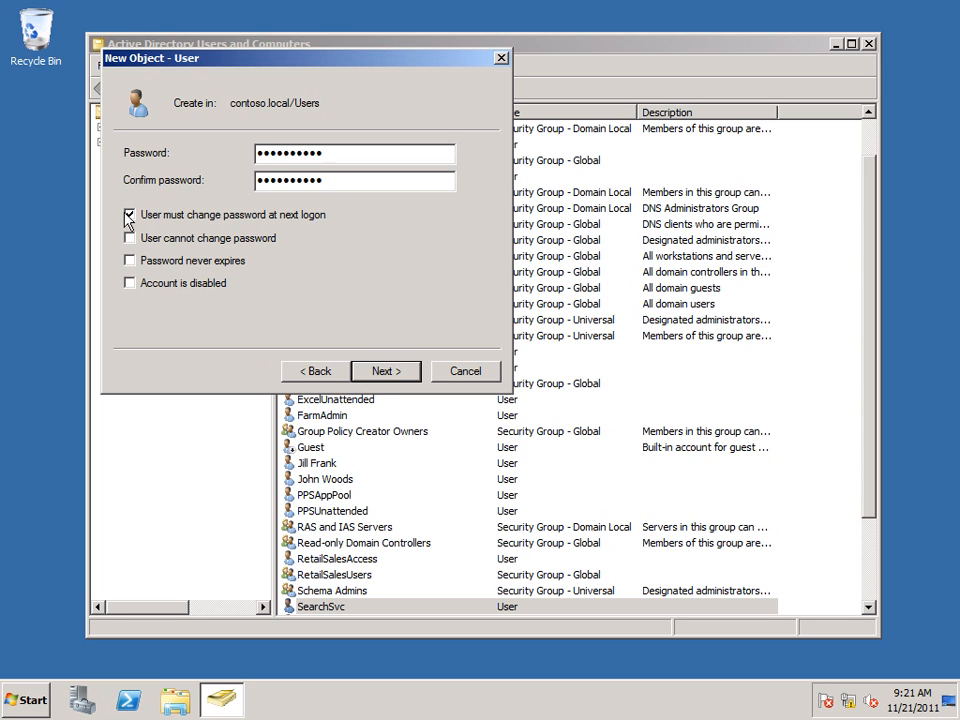
Step: Clear 'must change password', set 'Password never expires', and create SearchContentDefault
left_click(129, 215)
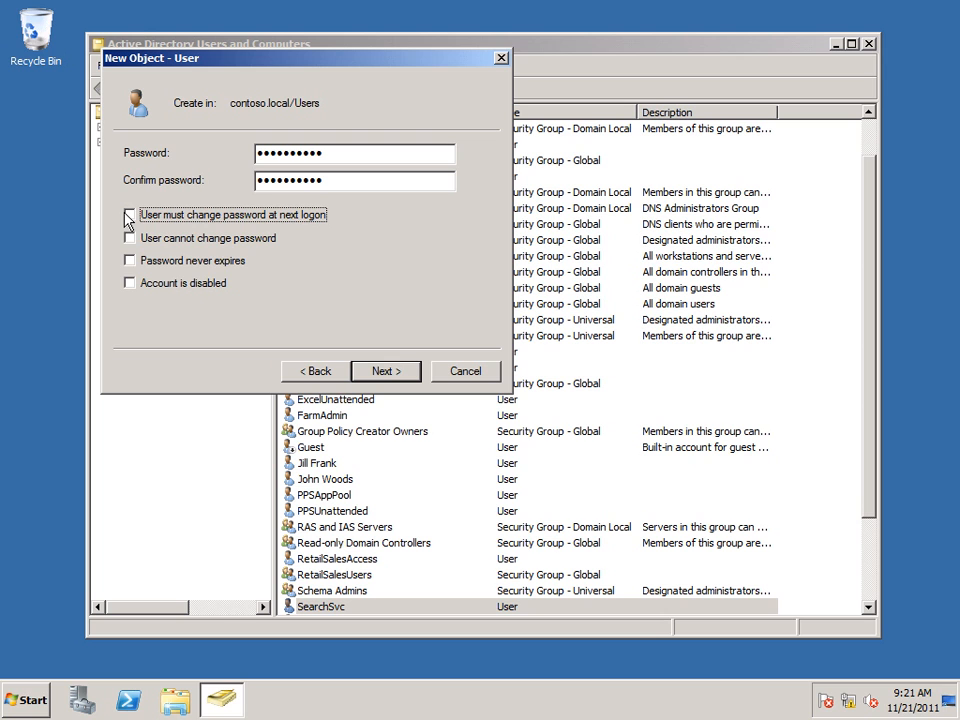
left_click(129, 260)
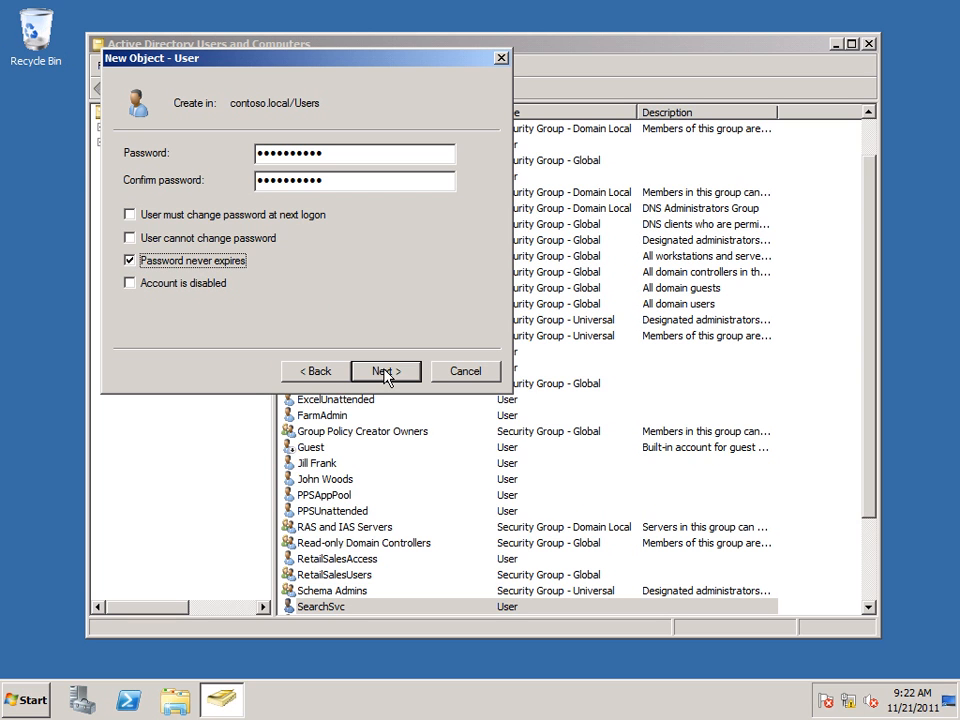
left_click(386, 371)
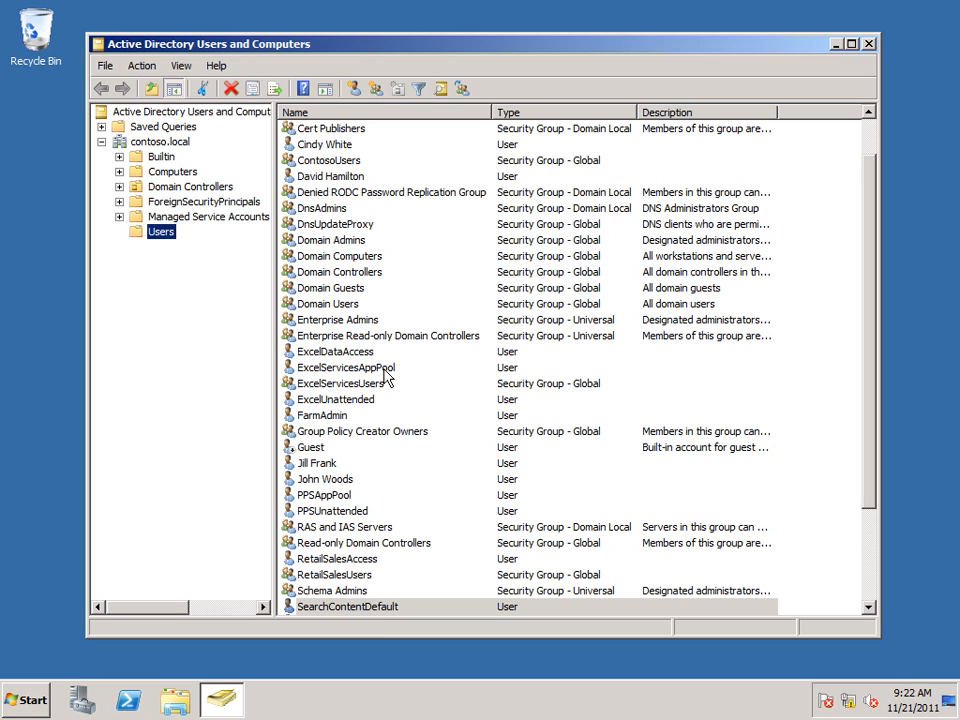
mouse_move(378, 615)
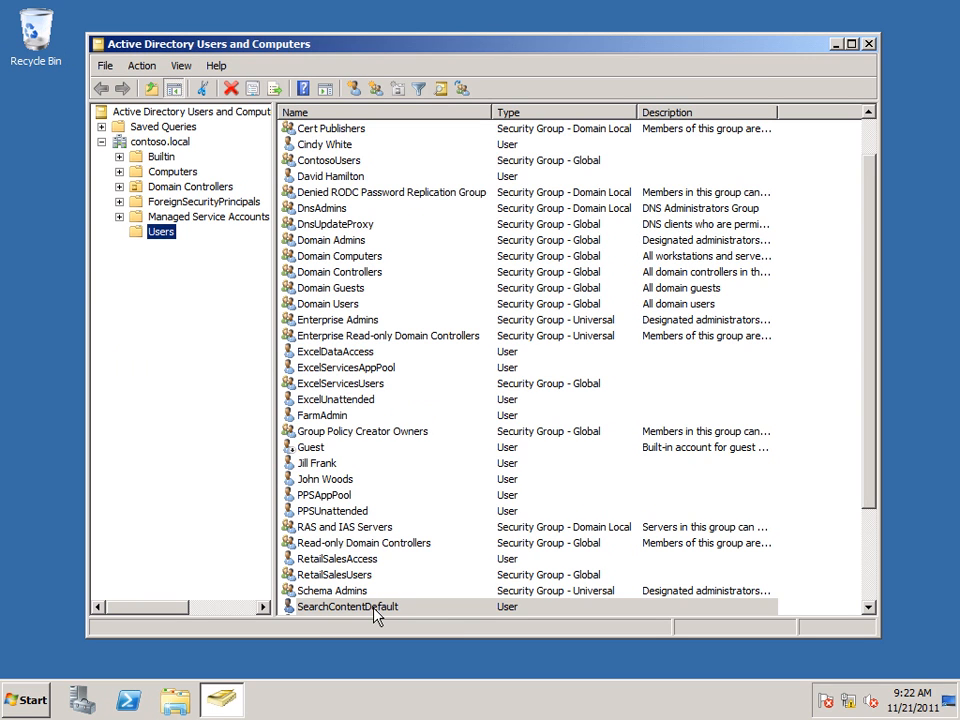
left_click(347, 607)
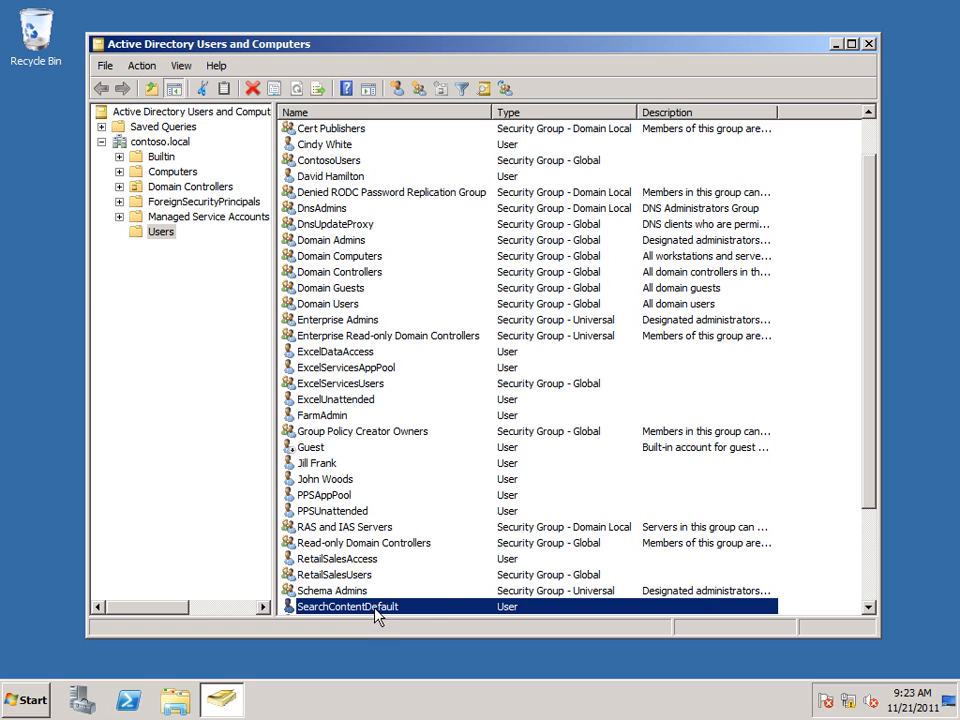
scroll("down", 3)
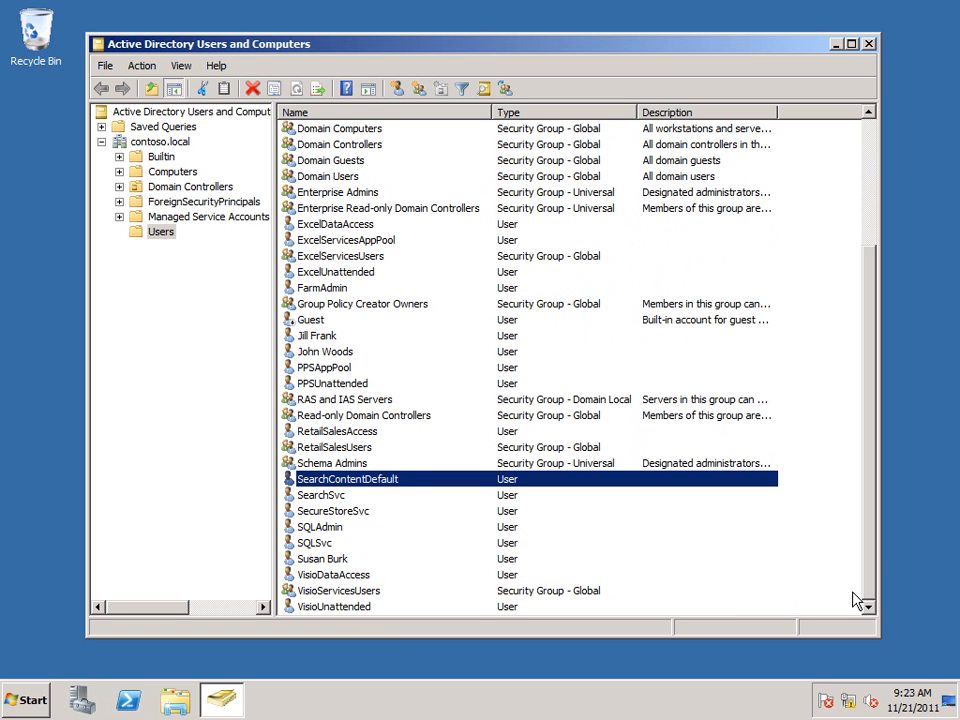
left_click(320, 495)
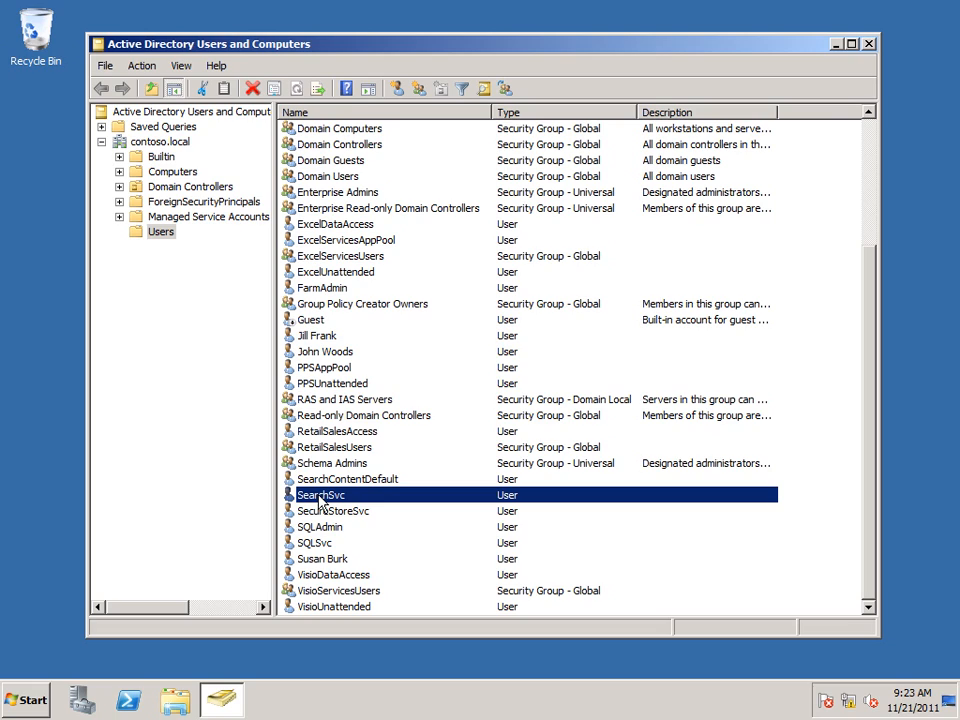
Step: Close AD Users and Computers and launch SharePoint 2010 Central Administration, approving UAC
left_click(868, 43)
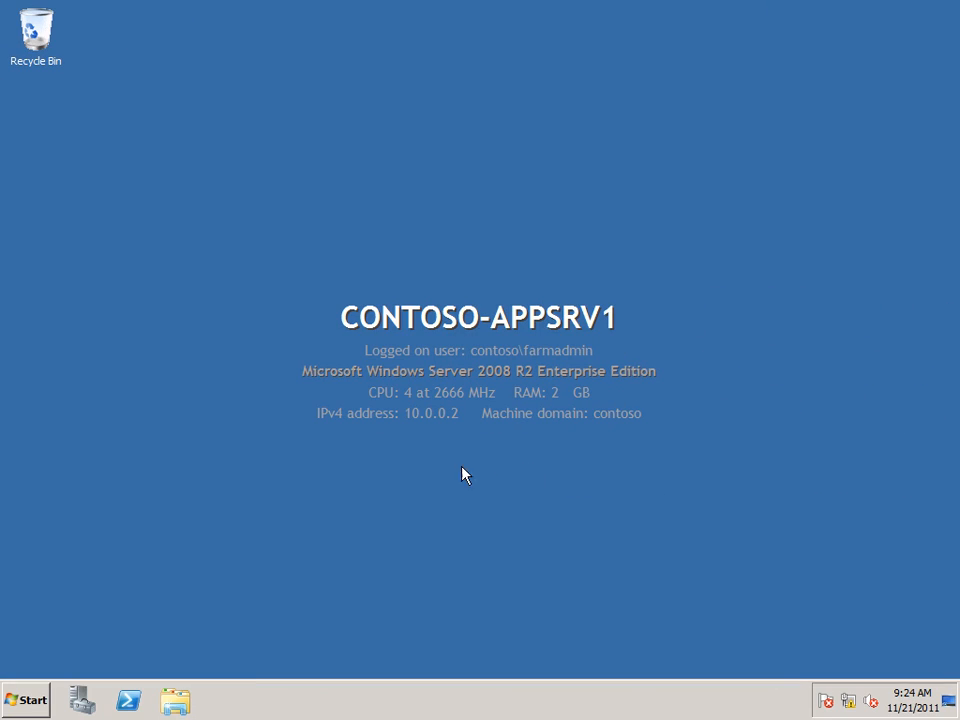
left_click(25, 699)
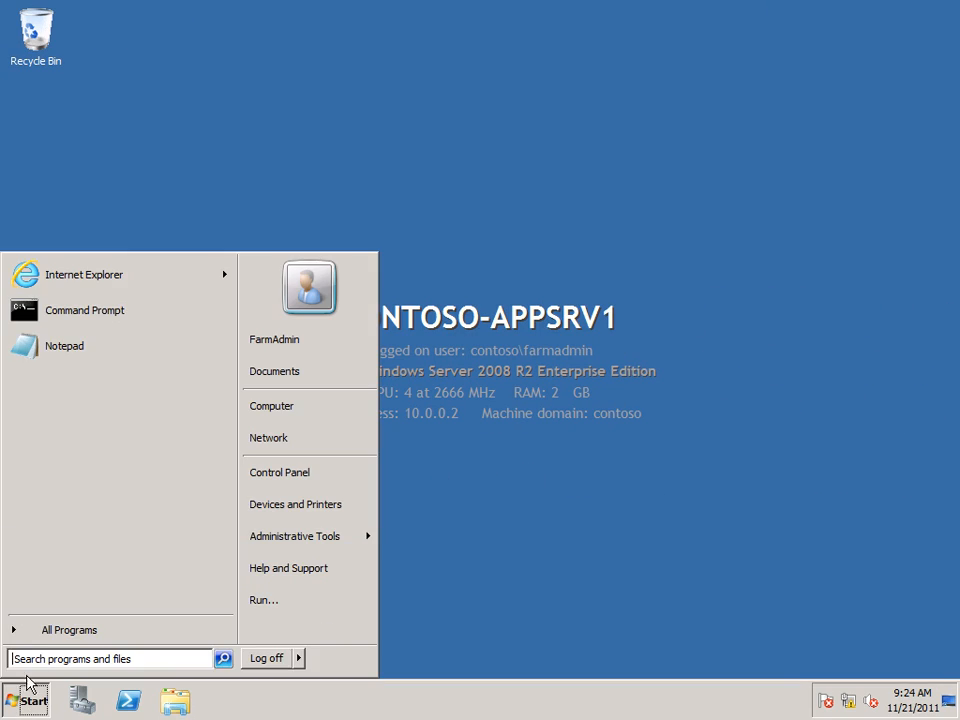
left_click(69, 629)
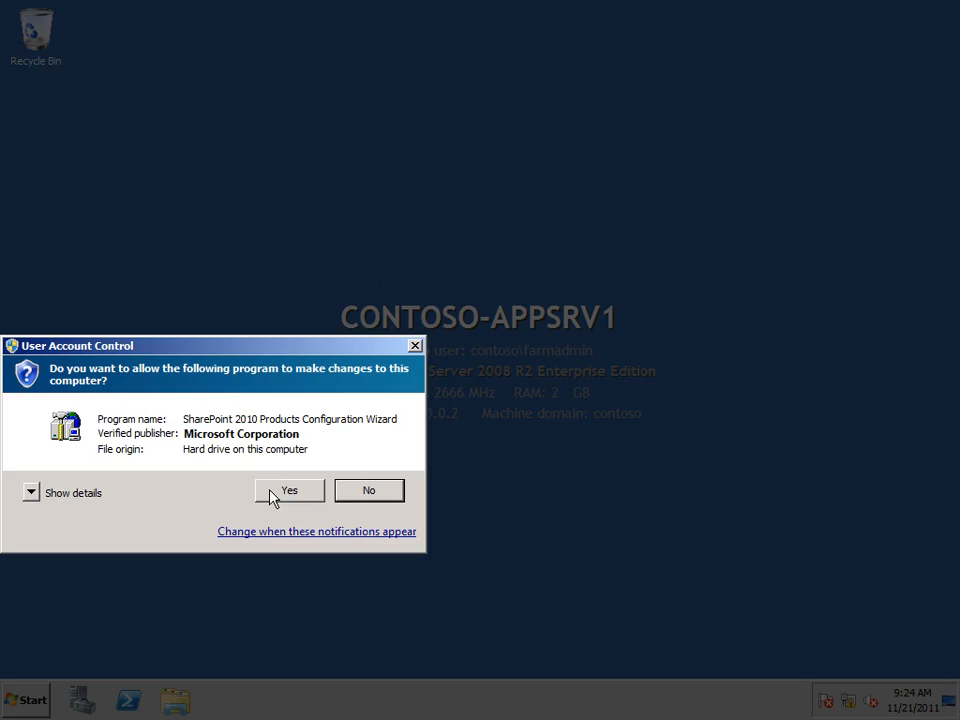
left_click(289, 490)
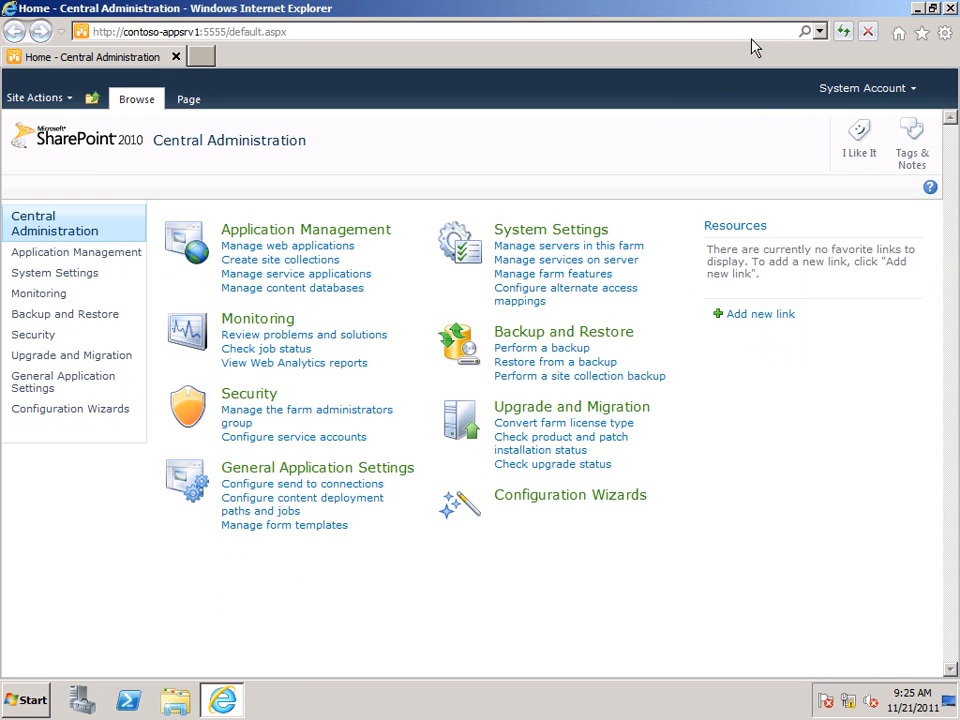
mouse_move(249, 393)
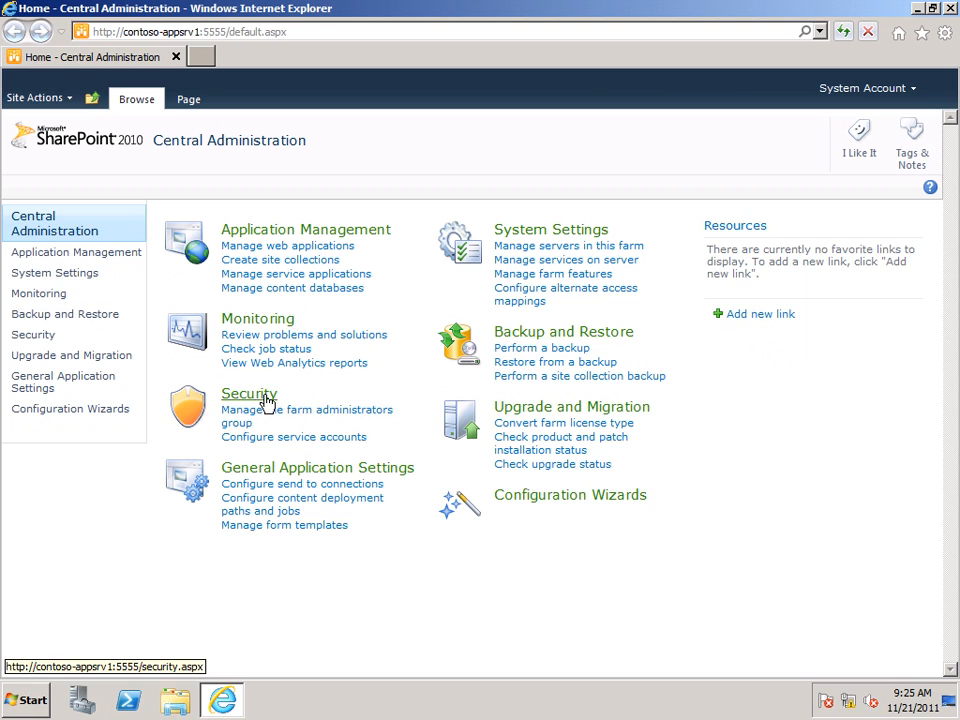
Step: Go to Security and open the managed accounts list
left_click(249, 393)
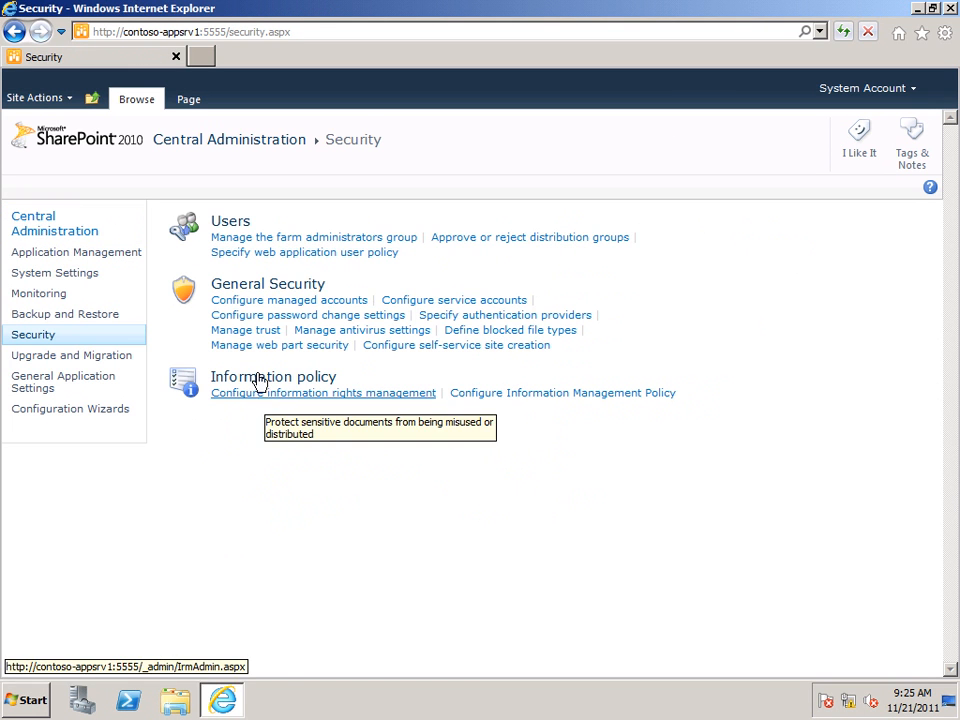
mouse_move(263, 283)
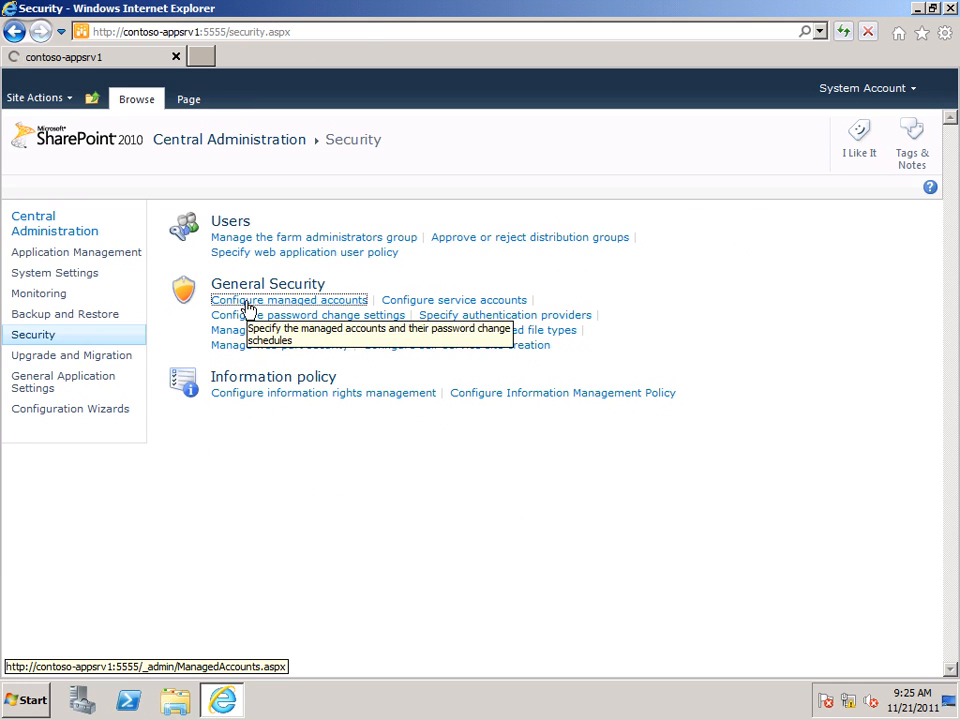
left_click(288, 300)
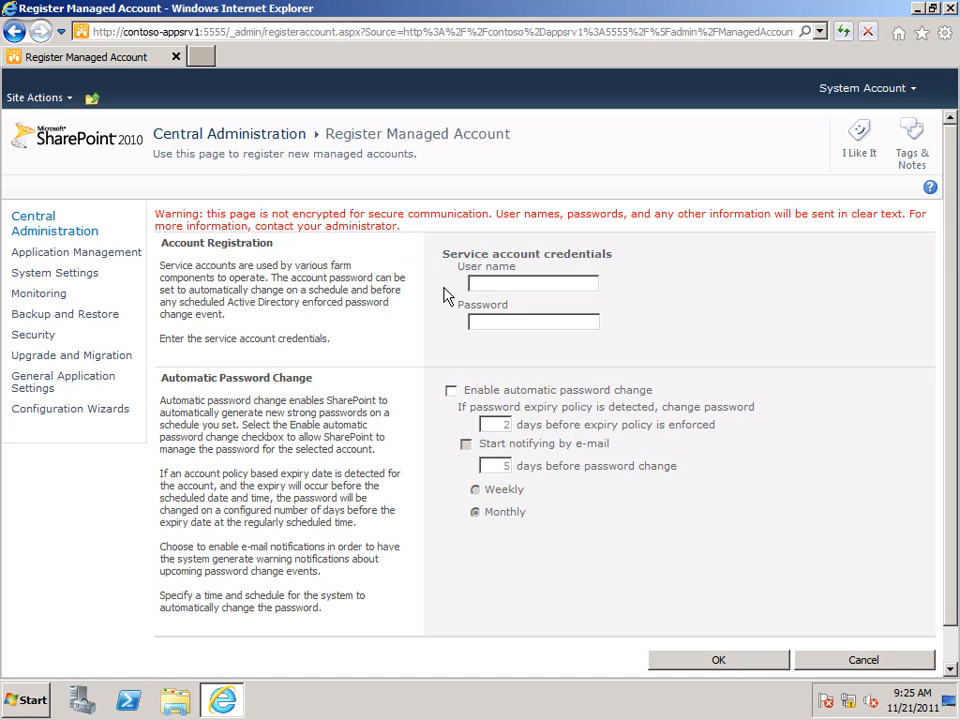
Step: Enter the CONTOSO\SearchSvc user name and password, then confirm registration
left_click(532, 283)
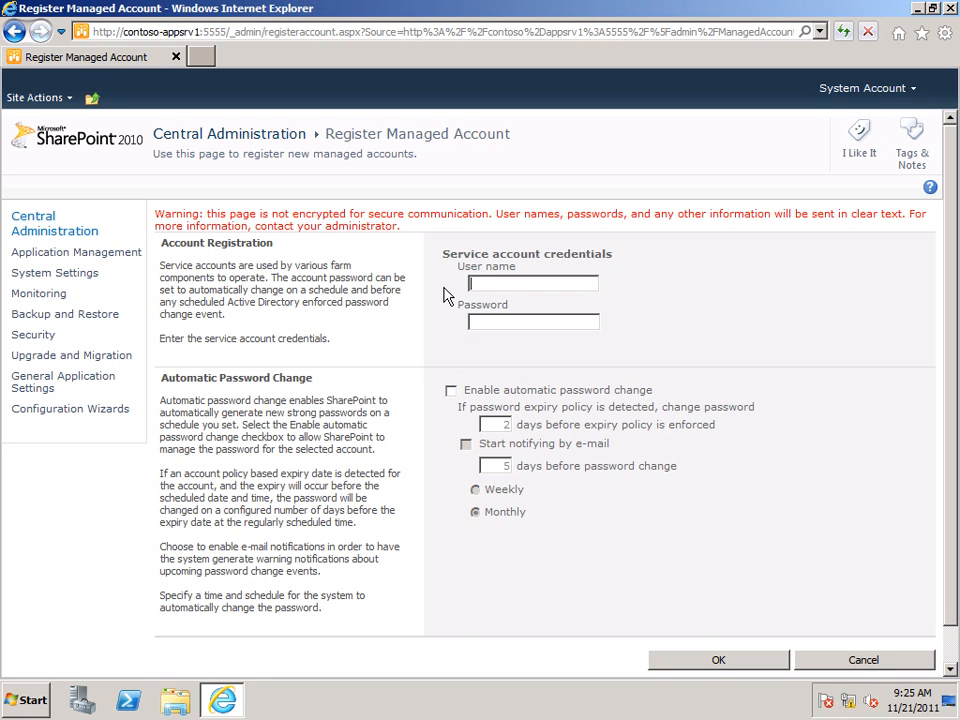
type("Contoso\\SearchSvc")
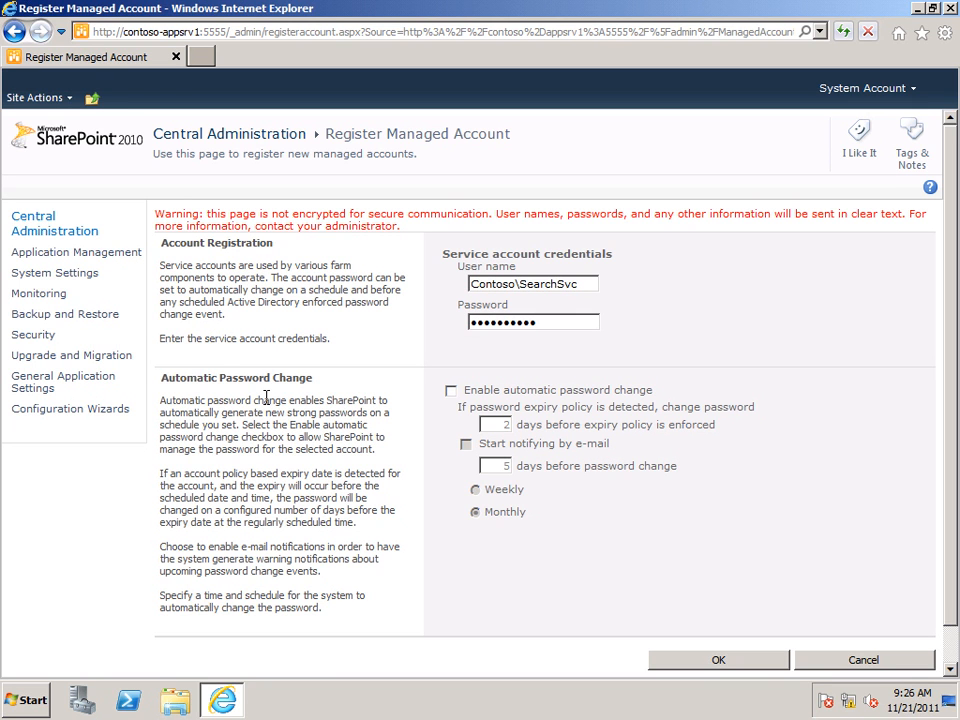
left_click(532, 321)
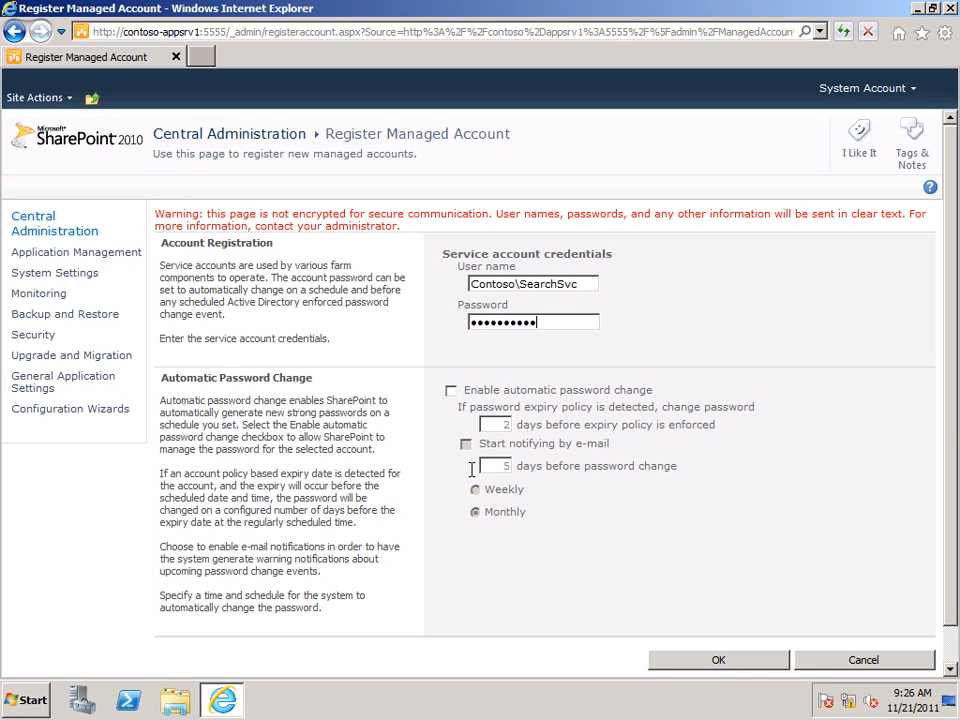
mouse_move(448, 448)
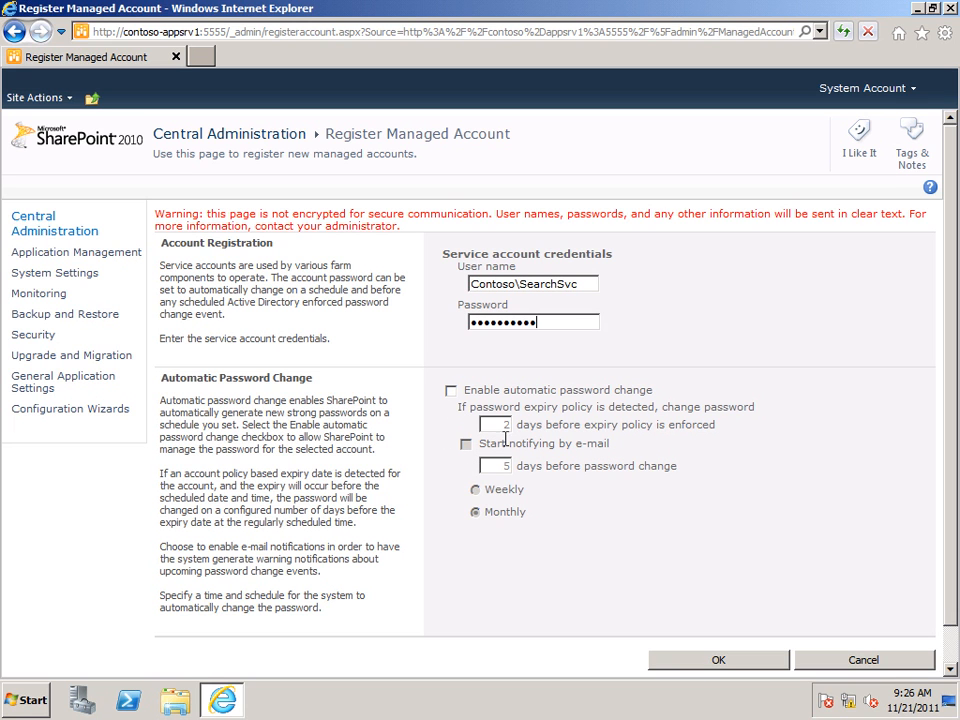
left_click(717, 660)
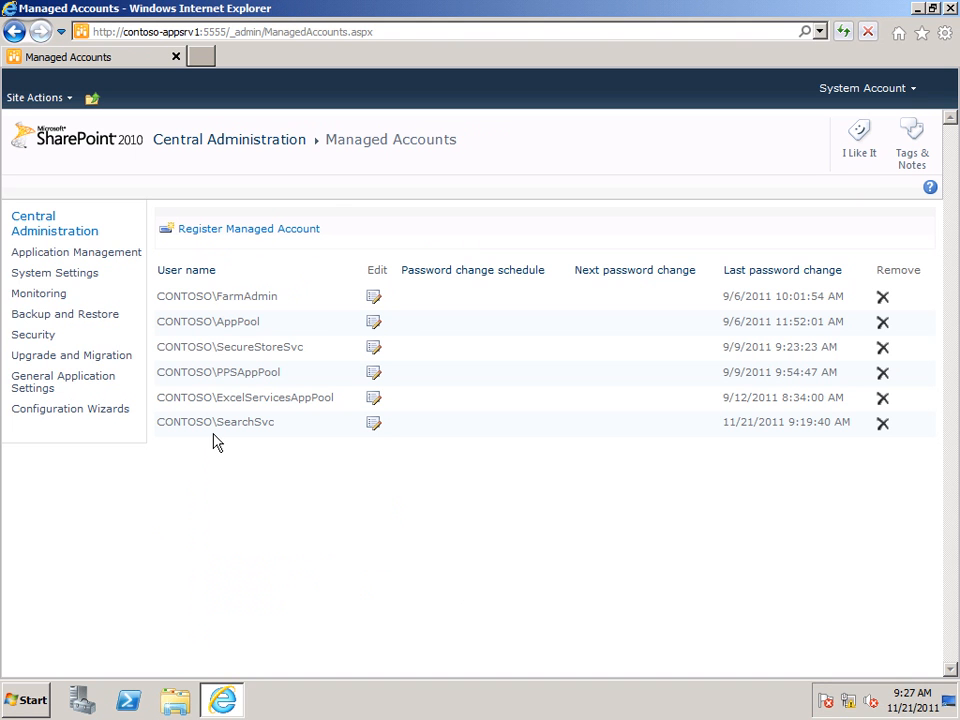
mouse_move(54, 223)
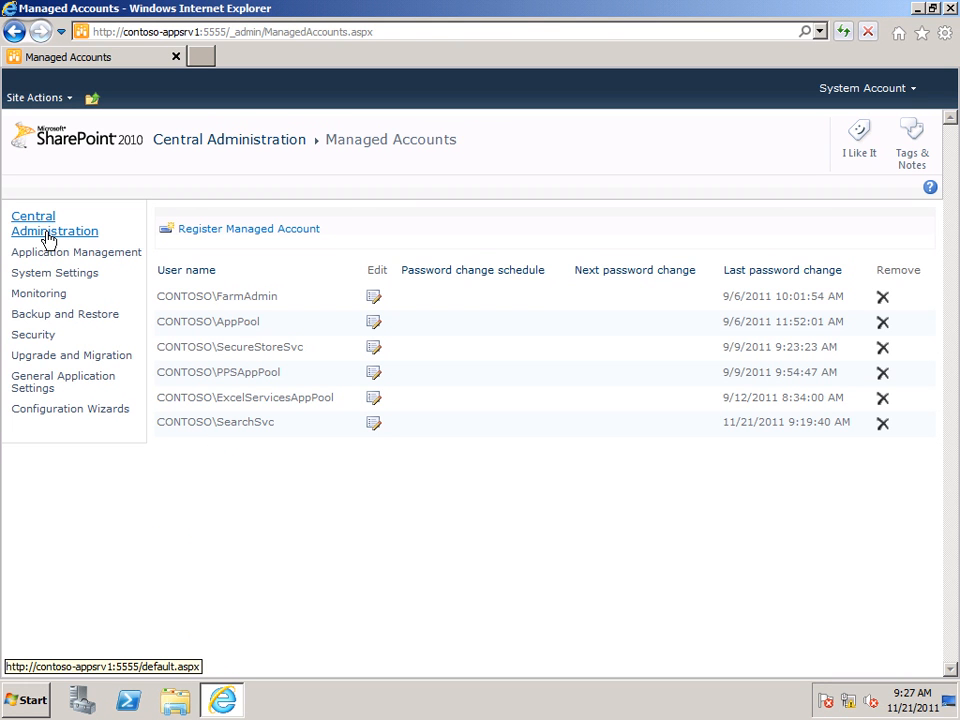
Step: Open a new Search Service Application form and choose CONTOSO\SearchSvc as service account
left_click(54, 223)
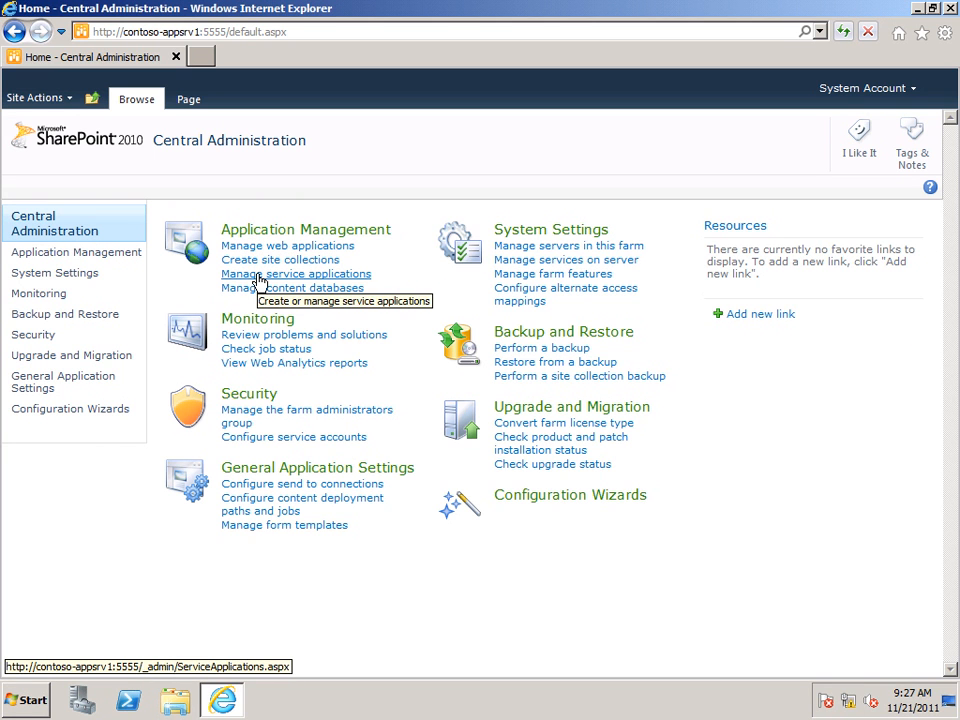
left_click(296, 273)
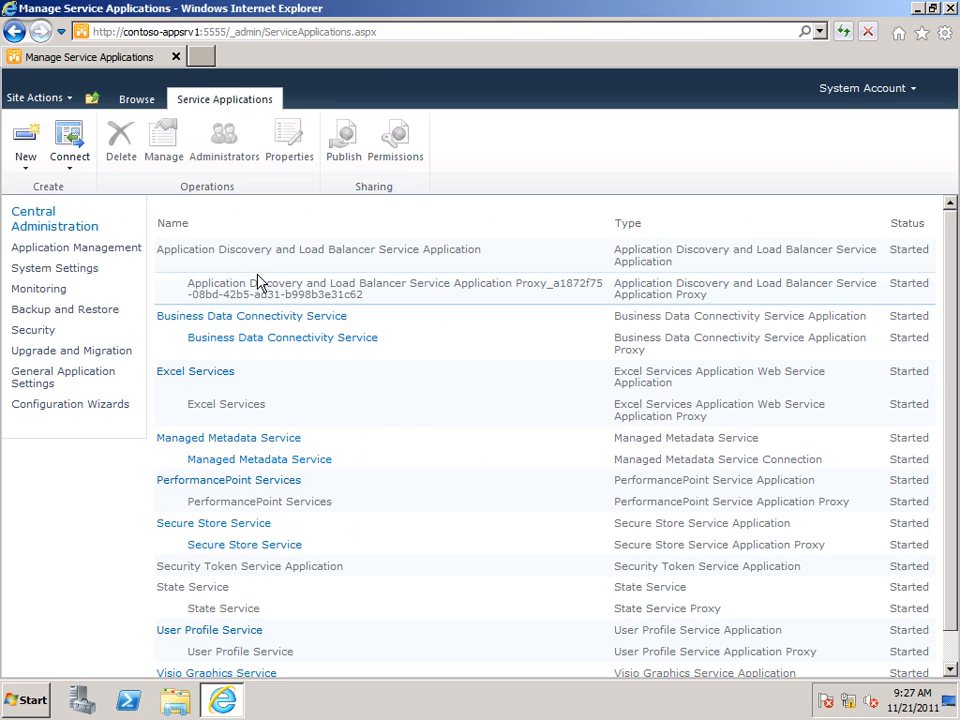
left_click(24, 145)
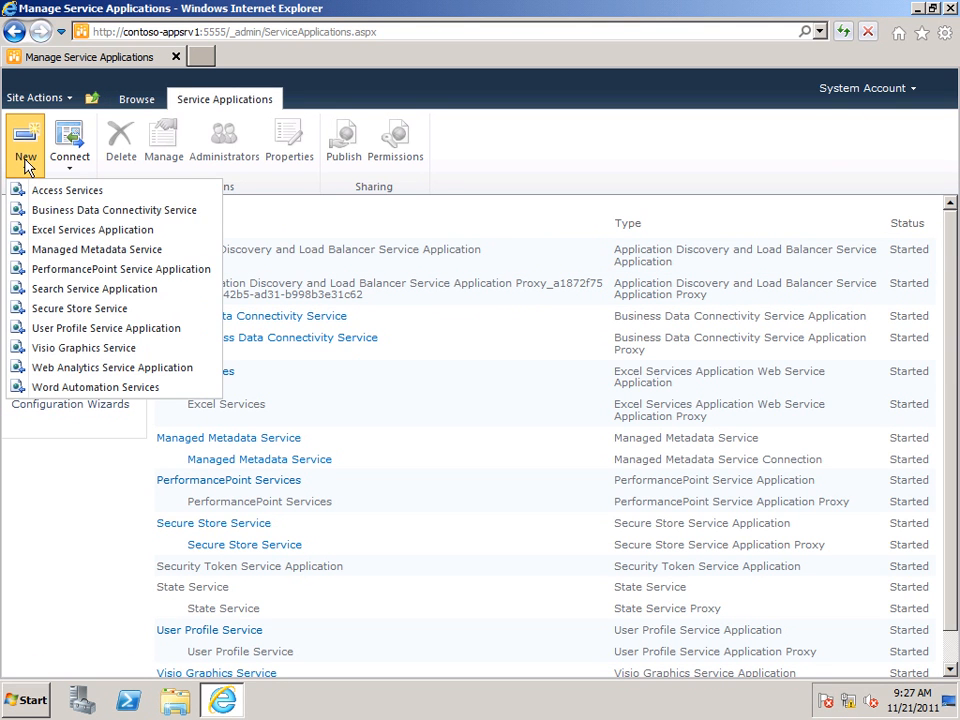
mouse_move(94, 288)
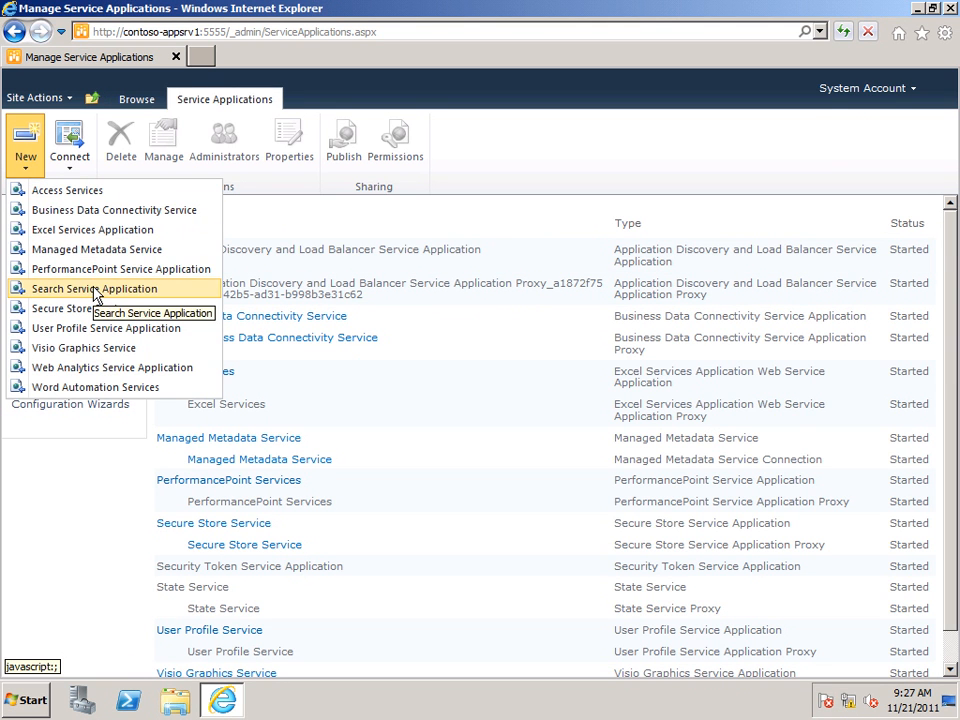
left_click(94, 288)
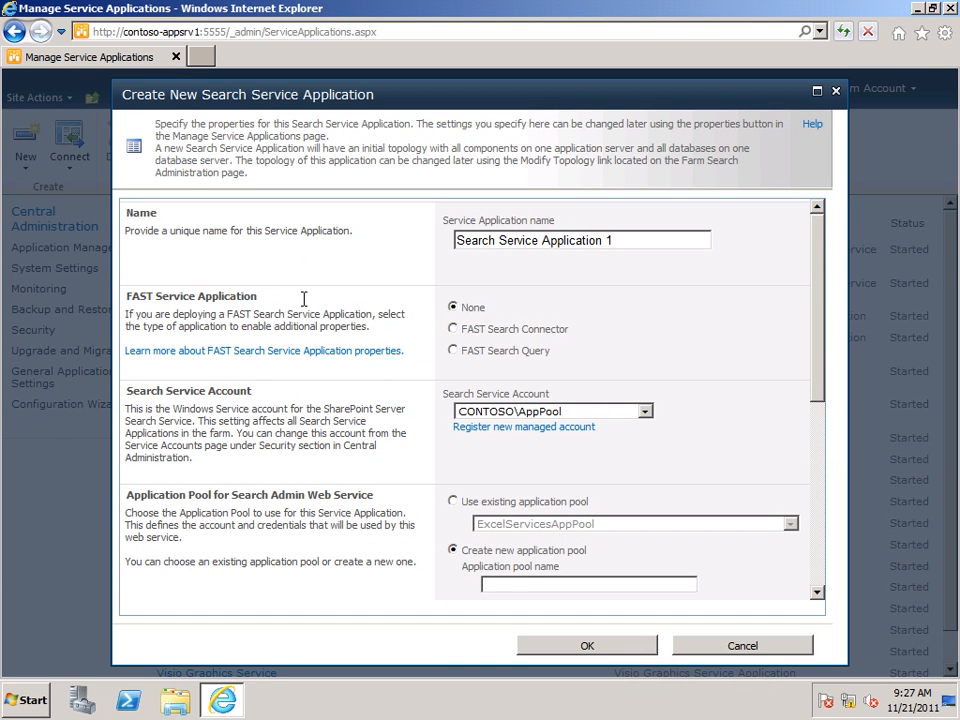
mouse_move(534, 268)
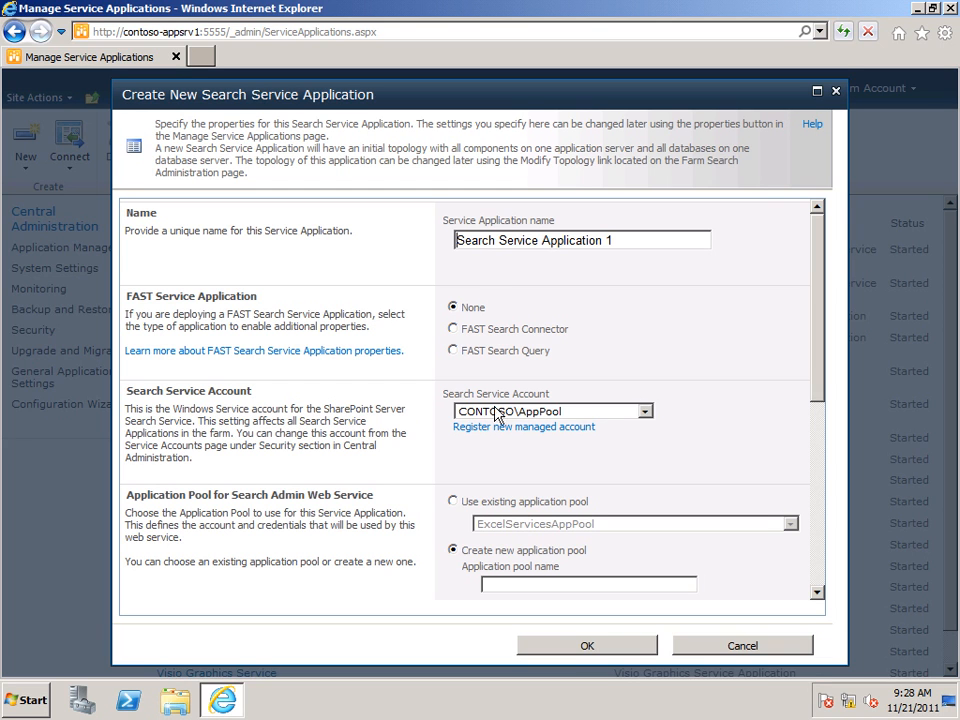
left_click(645, 411)
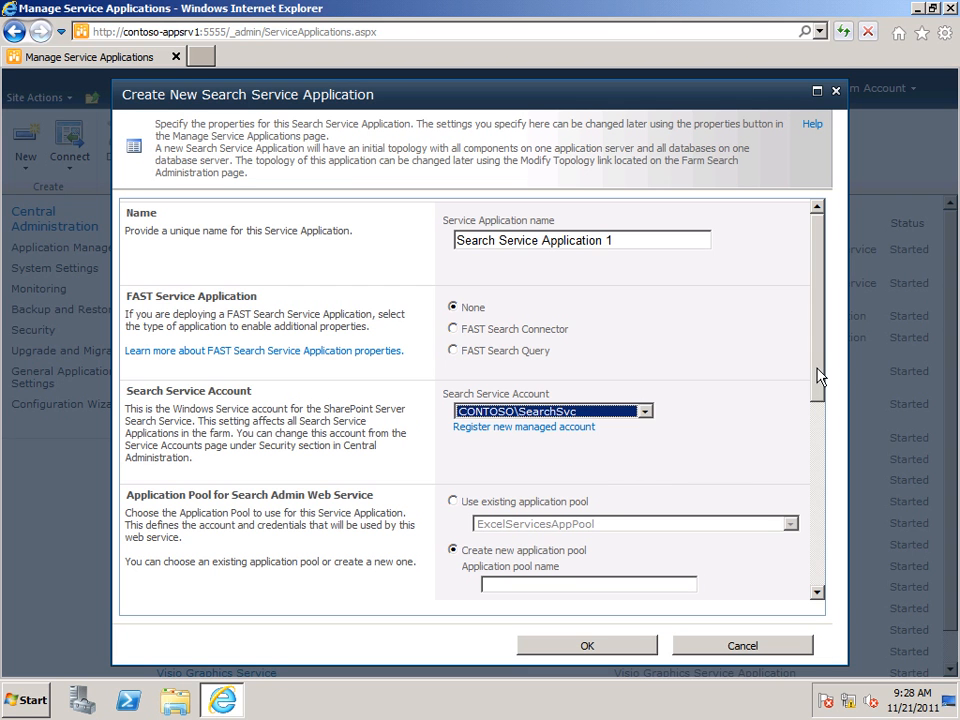
Step: Name the admin application pool SearchAdminWebService and run it as CONTOSO\SearchSvc
scroll("down", 3)
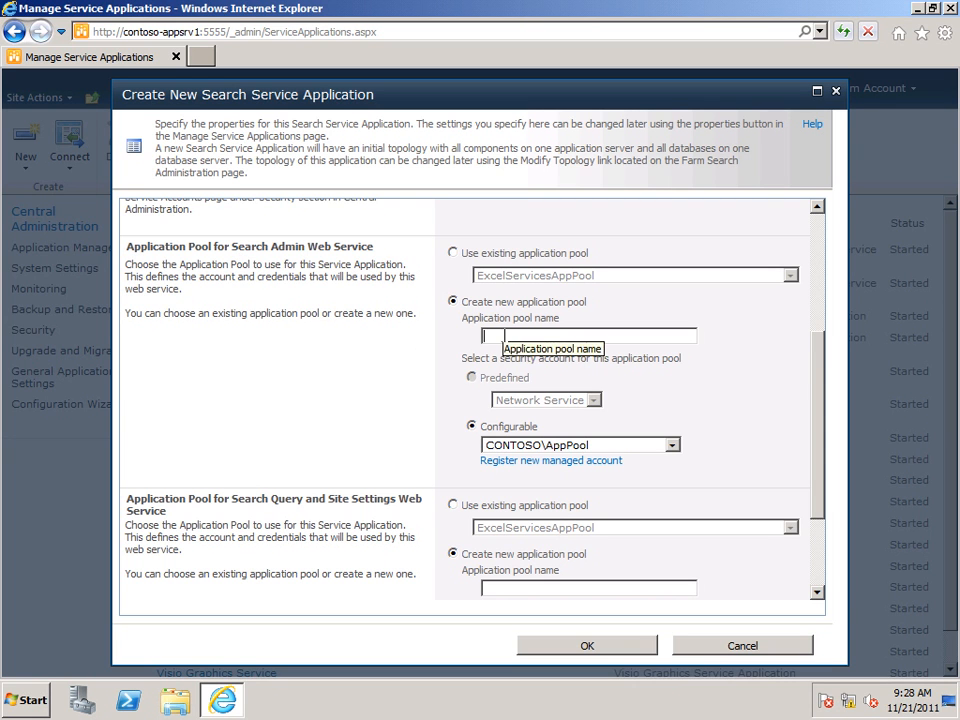
type("SearchAdmin")
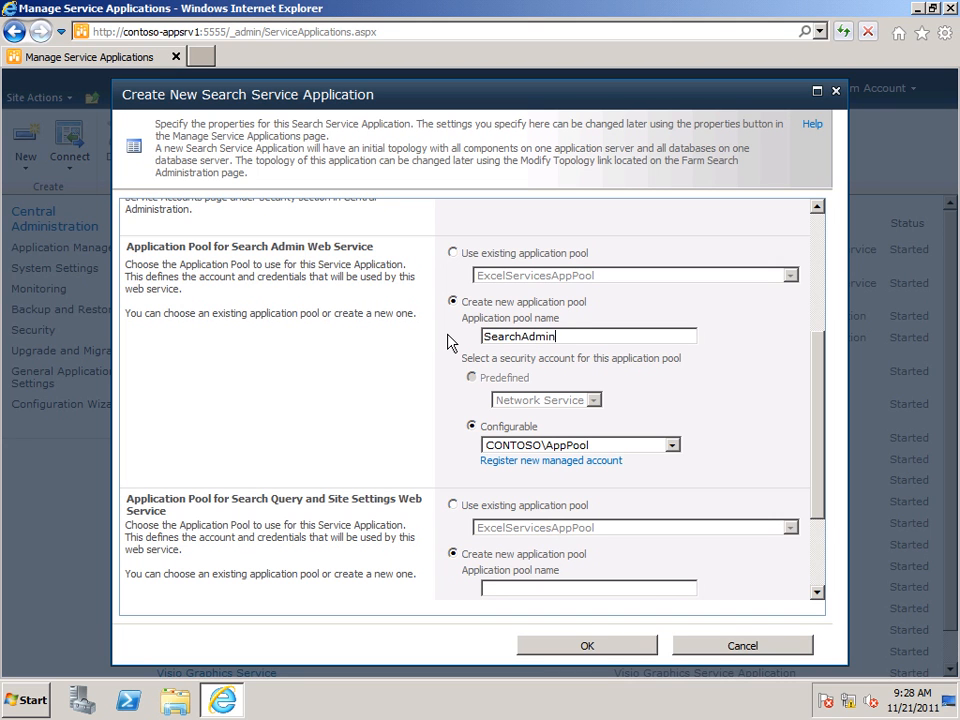
type("WebService")
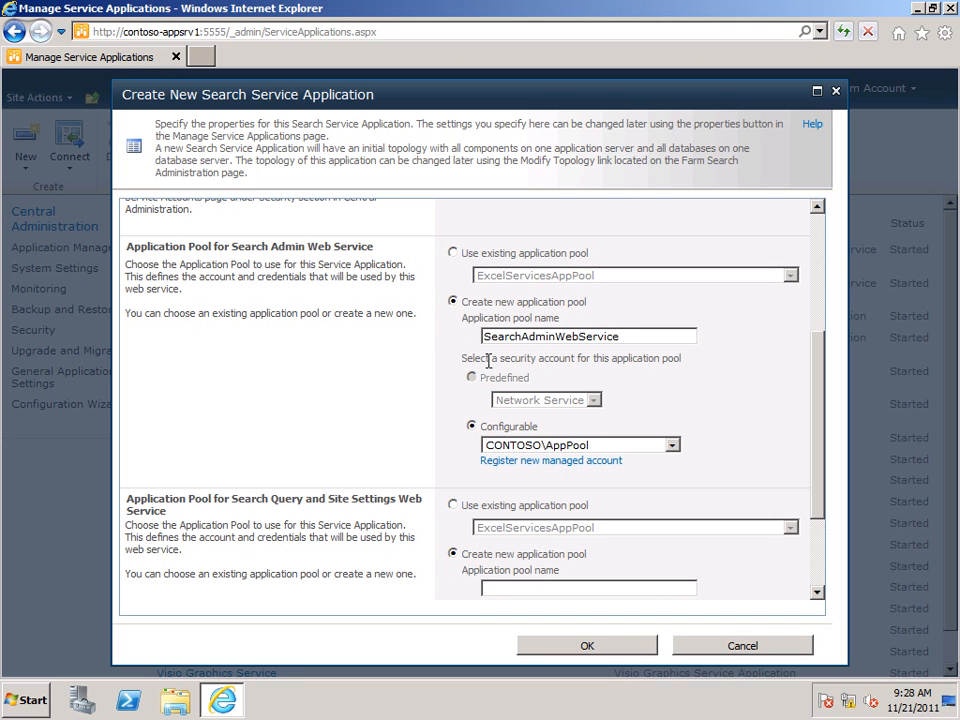
left_click(672, 445)
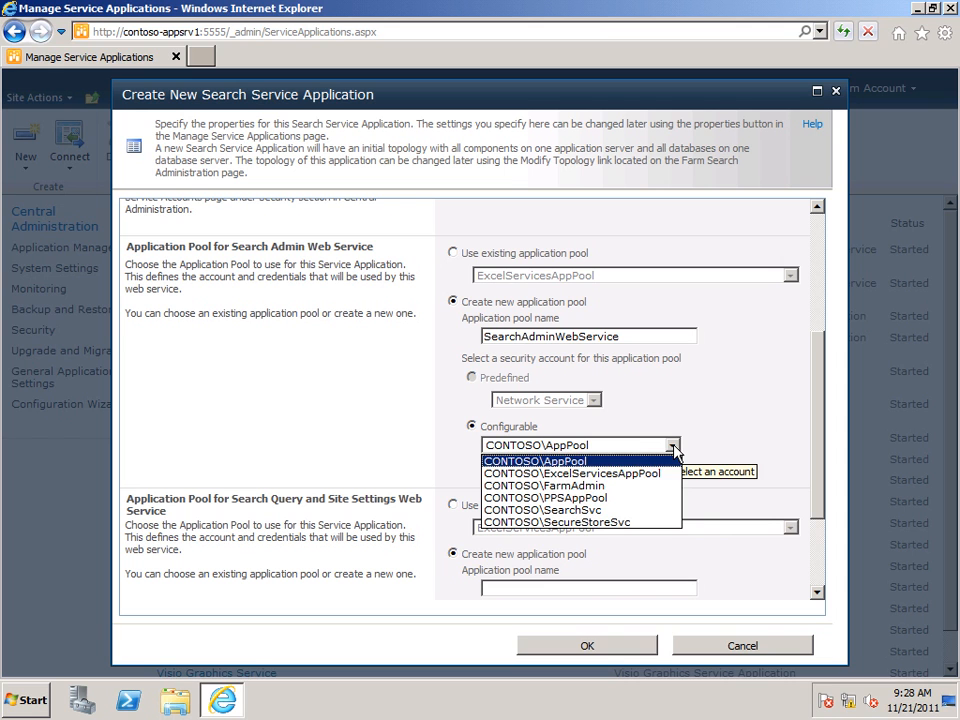
mouse_move(543, 510)
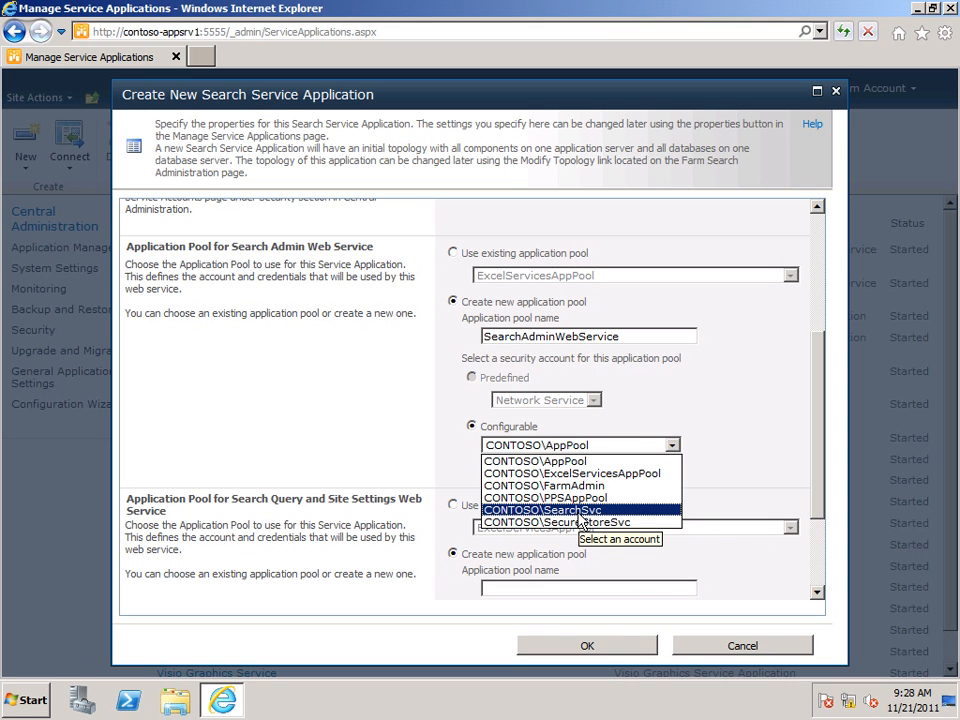
left_click(544, 510)
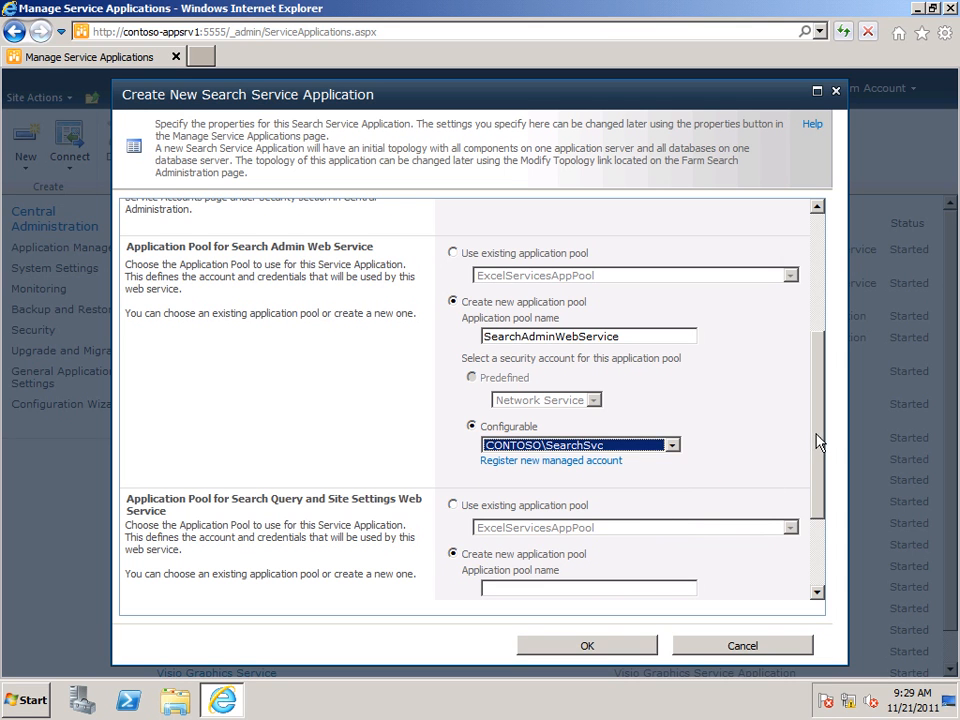
Step: Name the query pool SearchQueryAndSiteSettings, run it as CONTOSO\SearchSvc, and create the application
scroll("down", 3)
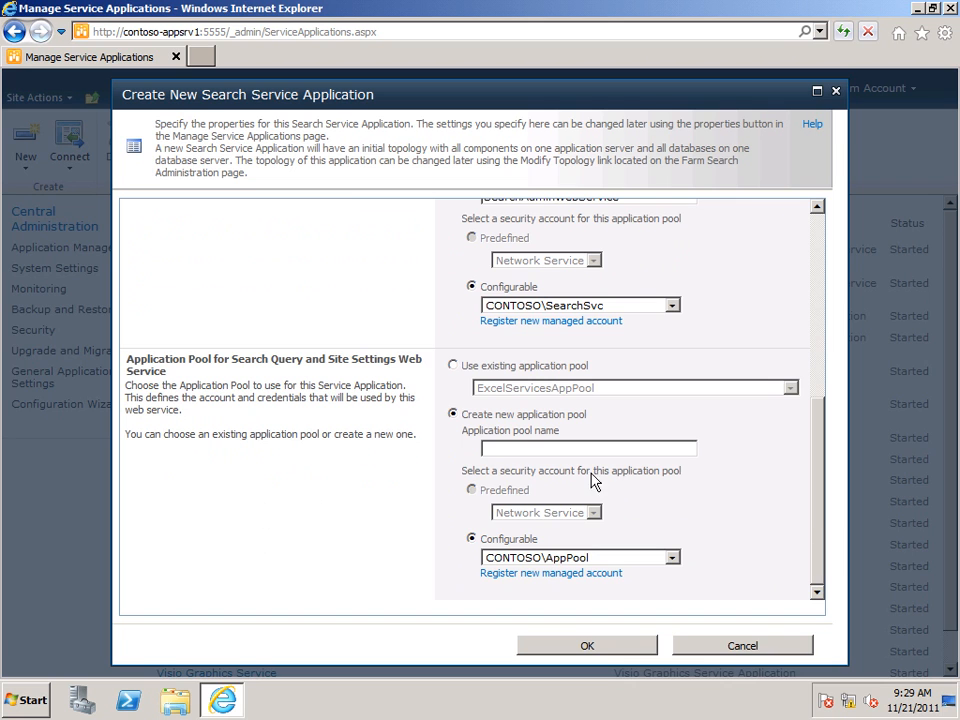
mouse_move(313, 387)
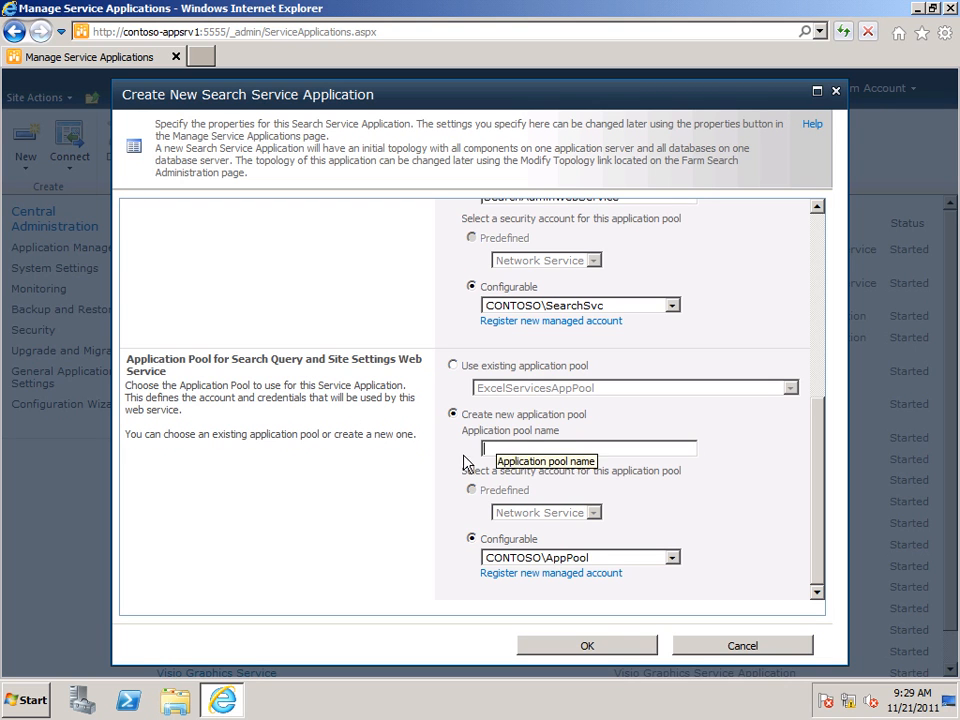
type("SearchQueryAndSiteSettings")
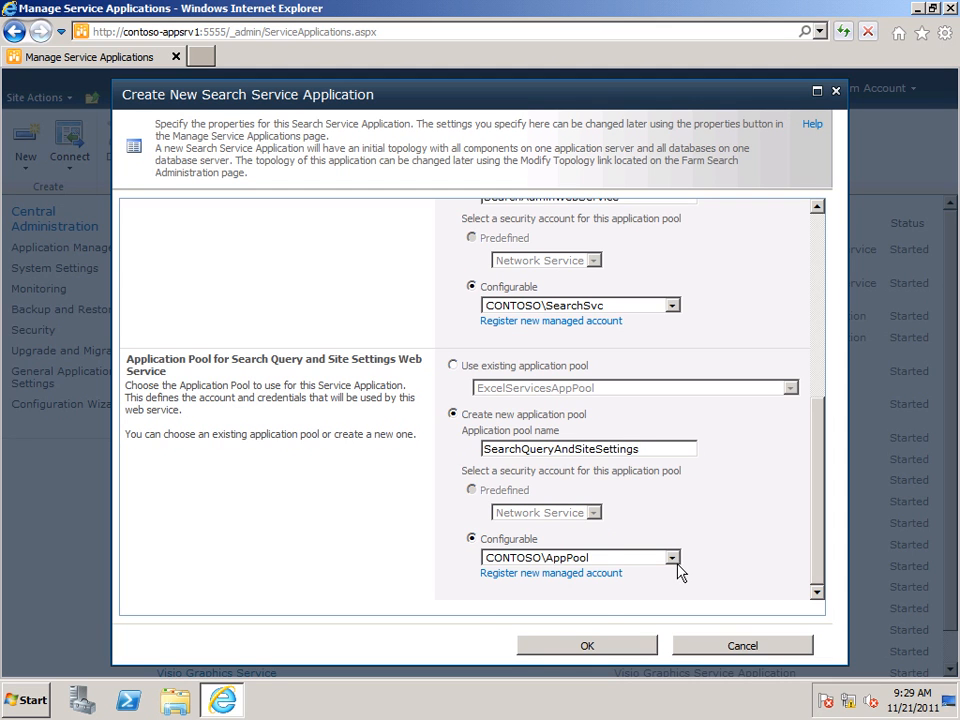
left_click(672, 557)
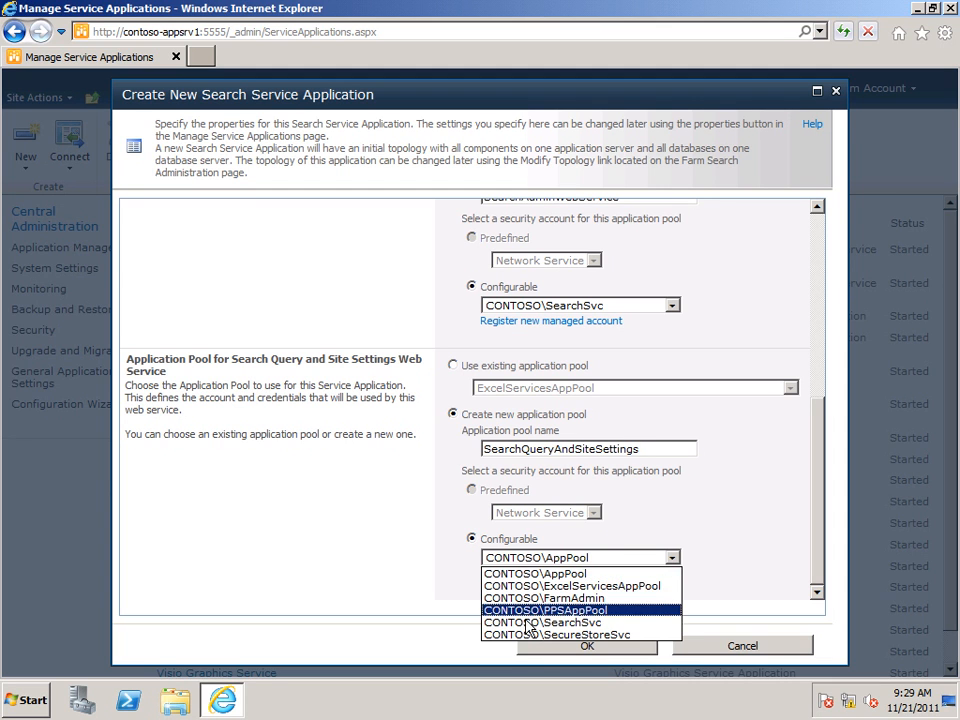
left_click(535, 622)
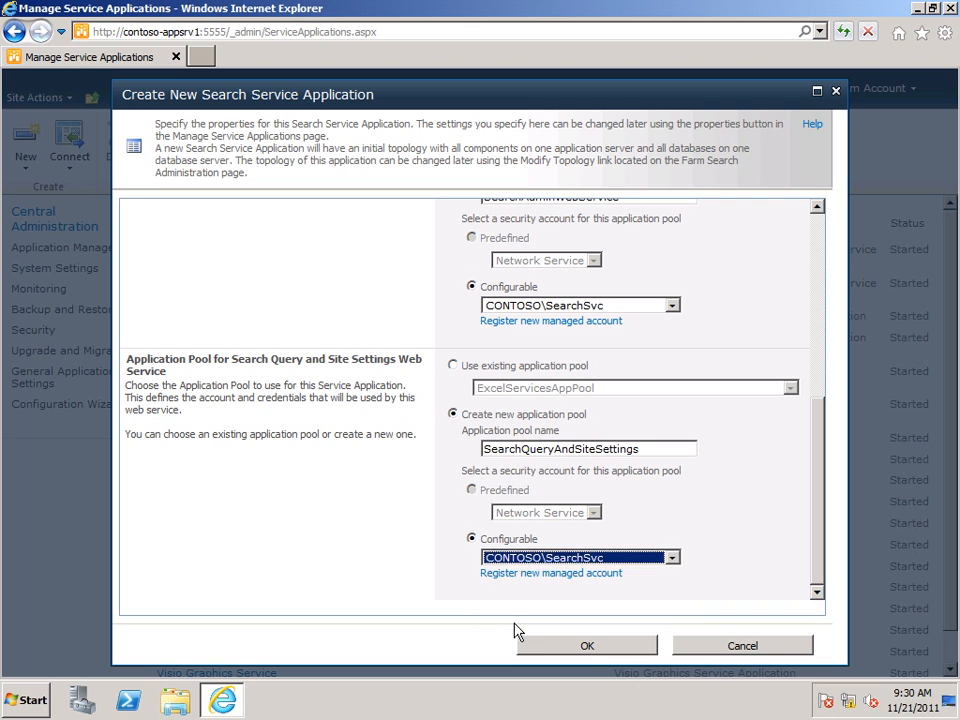
left_click(587, 645)
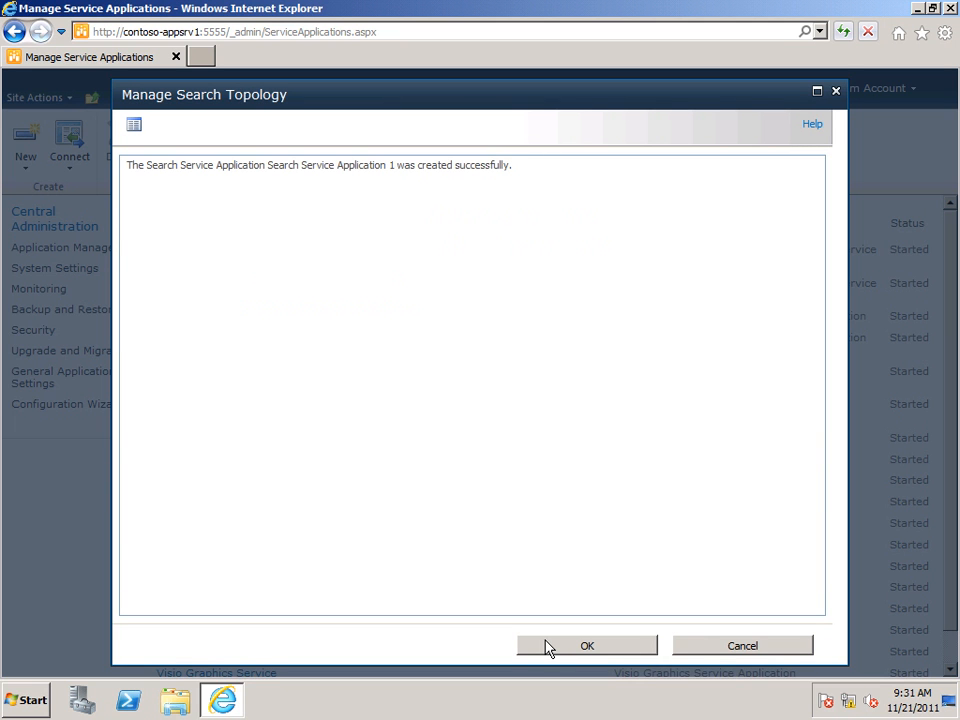
Step: Dismiss the success message and open Search Service Application 1's administration
left_click(587, 645)
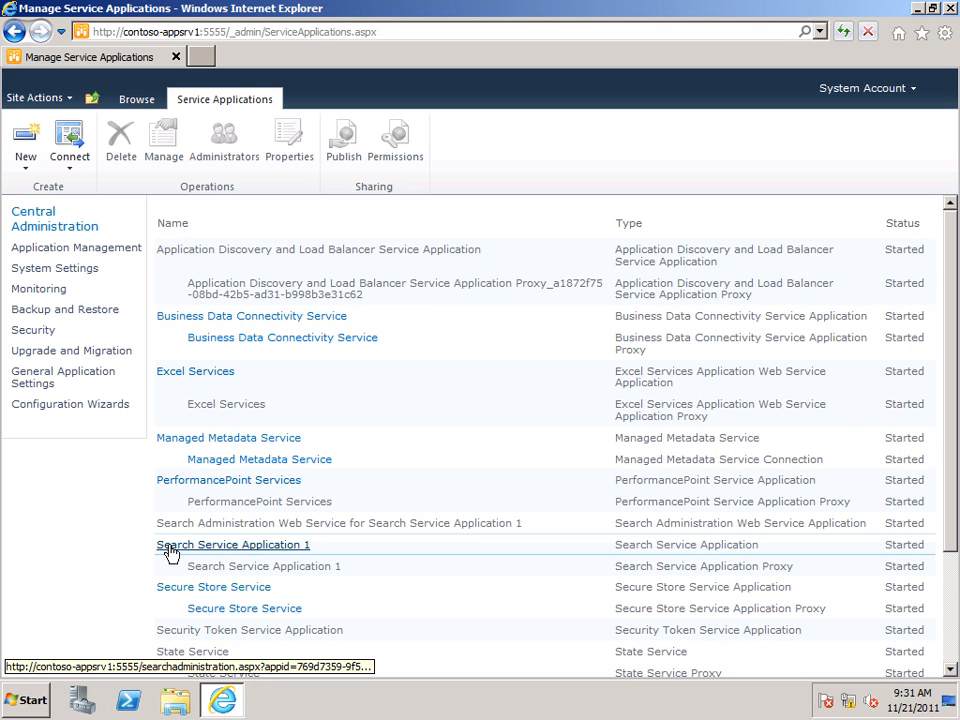
left_click(232, 544)
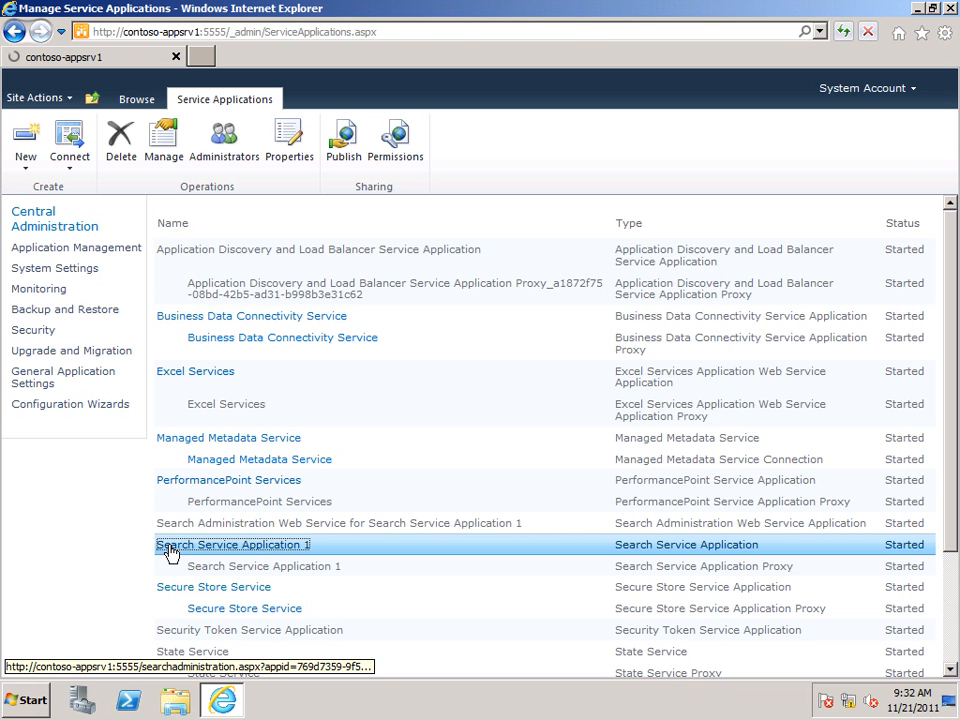
Step: Open the Search Administration page for Search Service Application 1 from the service applications list
left_click(232, 544)
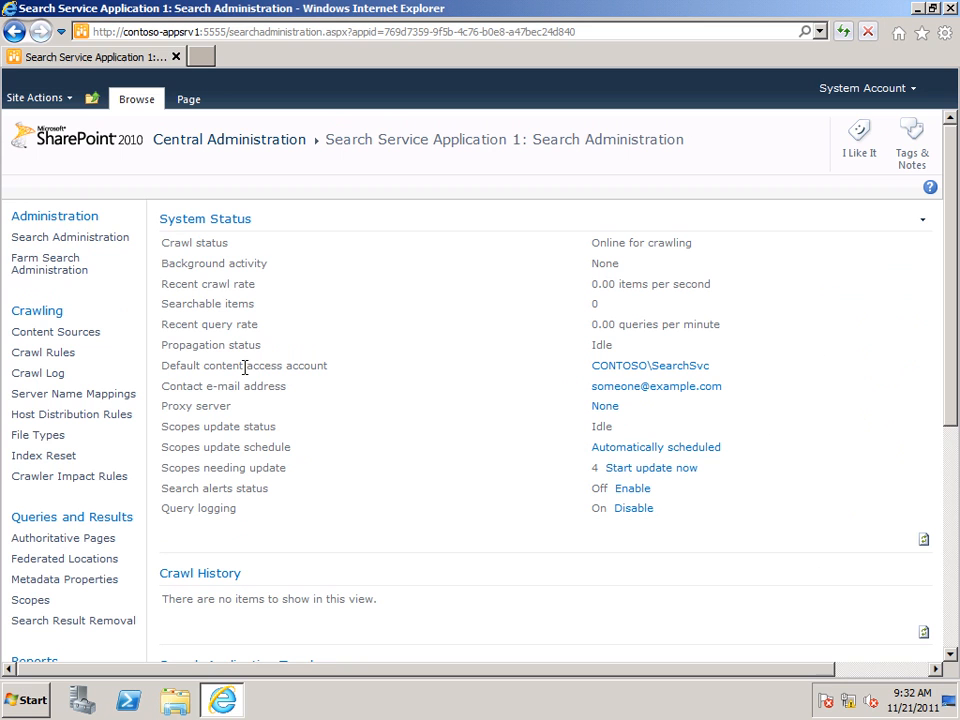
mouse_move(497, 361)
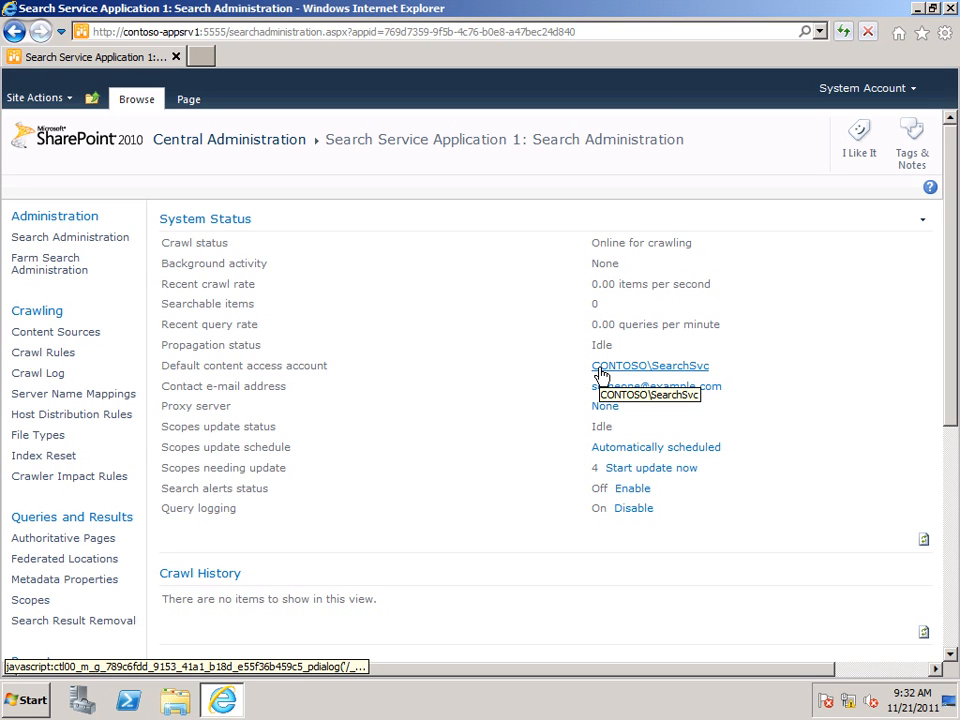
mouse_move(600, 375)
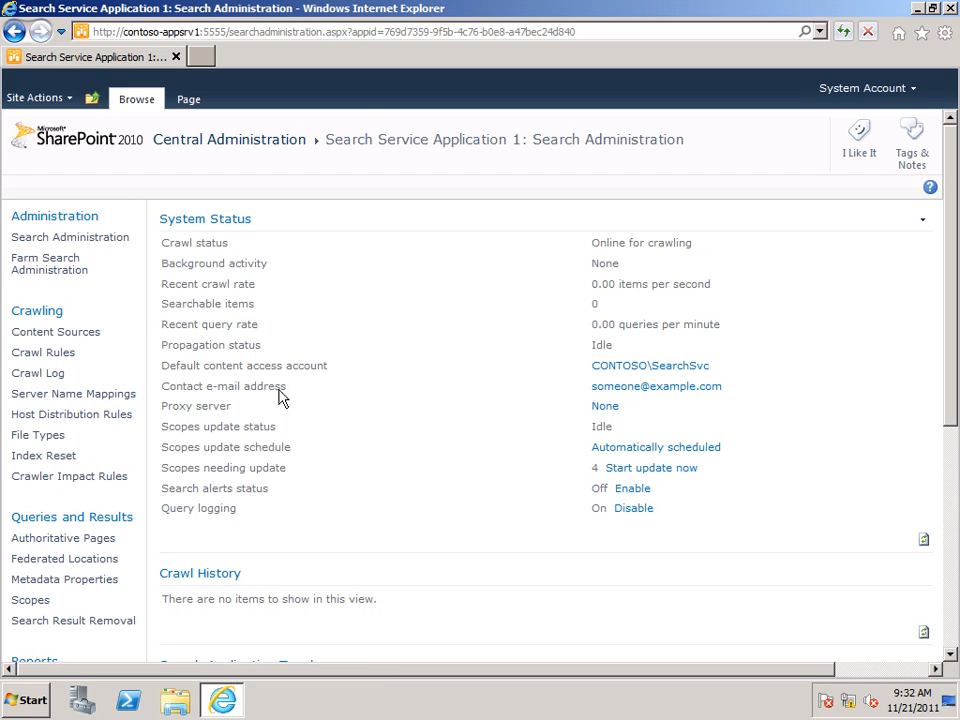
mouse_move(549, 388)
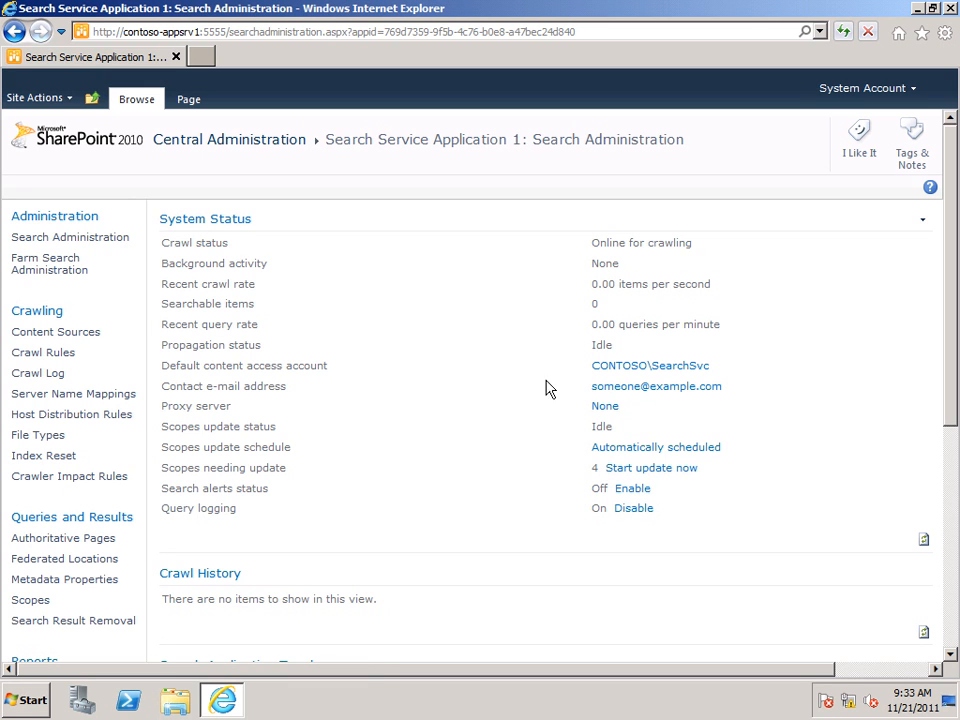
mouse_move(656, 386)
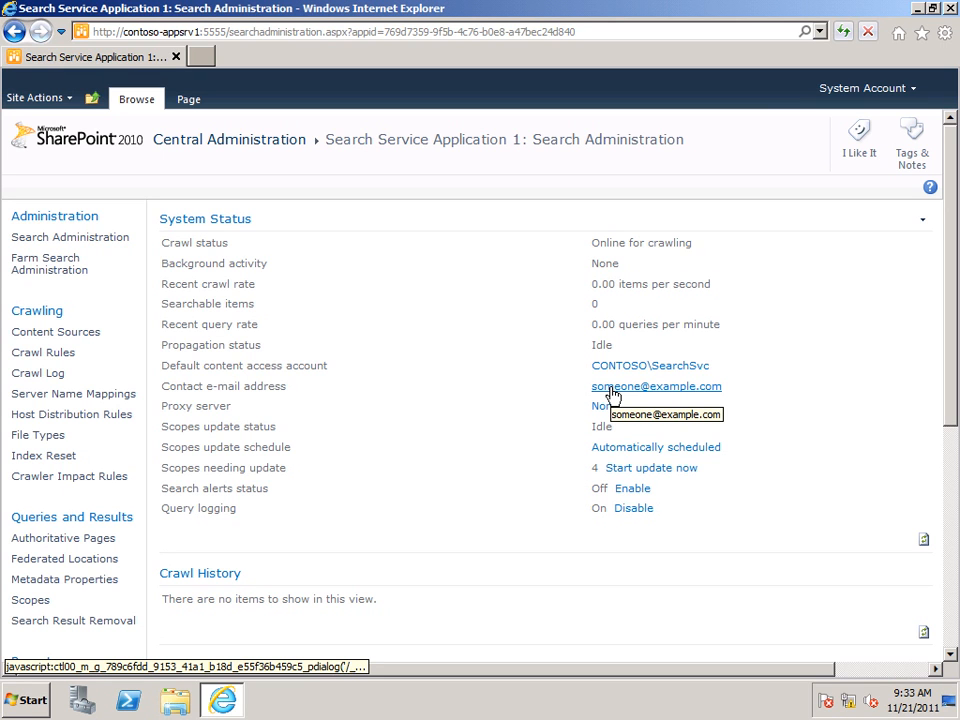
mouse_move(612, 390)
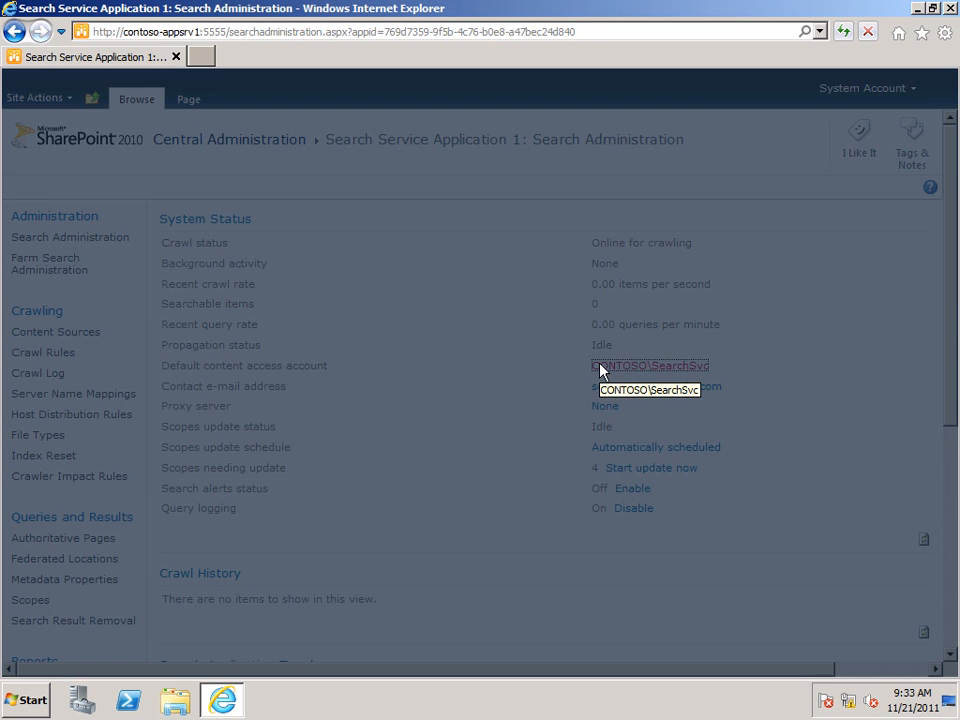
Step: Change the default content access account to Contoso\SearchContentDefault and save it
left_click(648, 365)
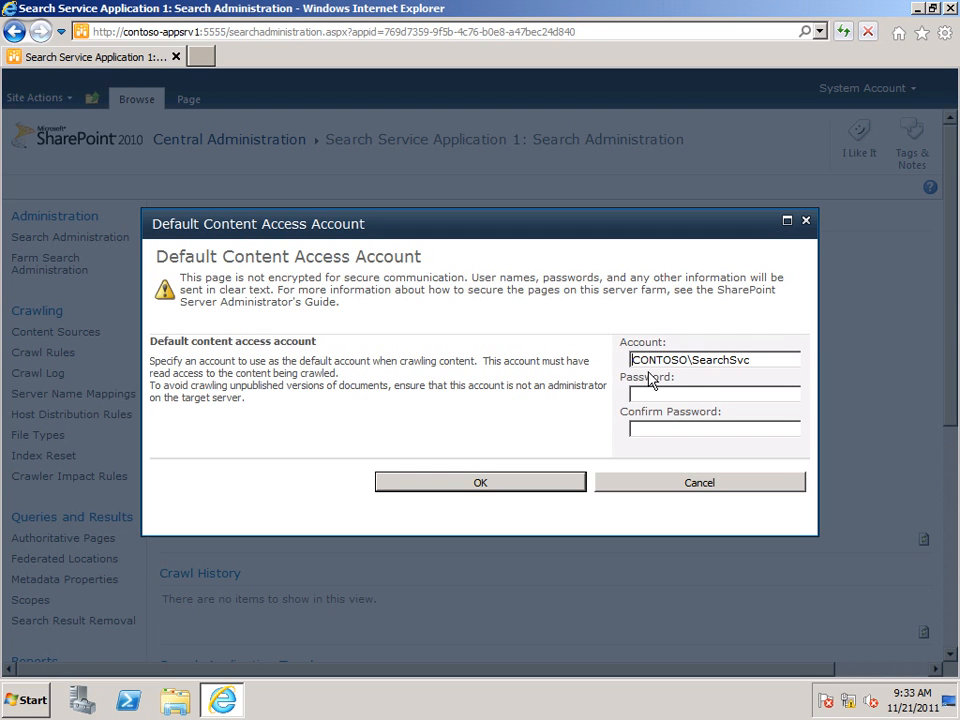
triple_click(713, 359)
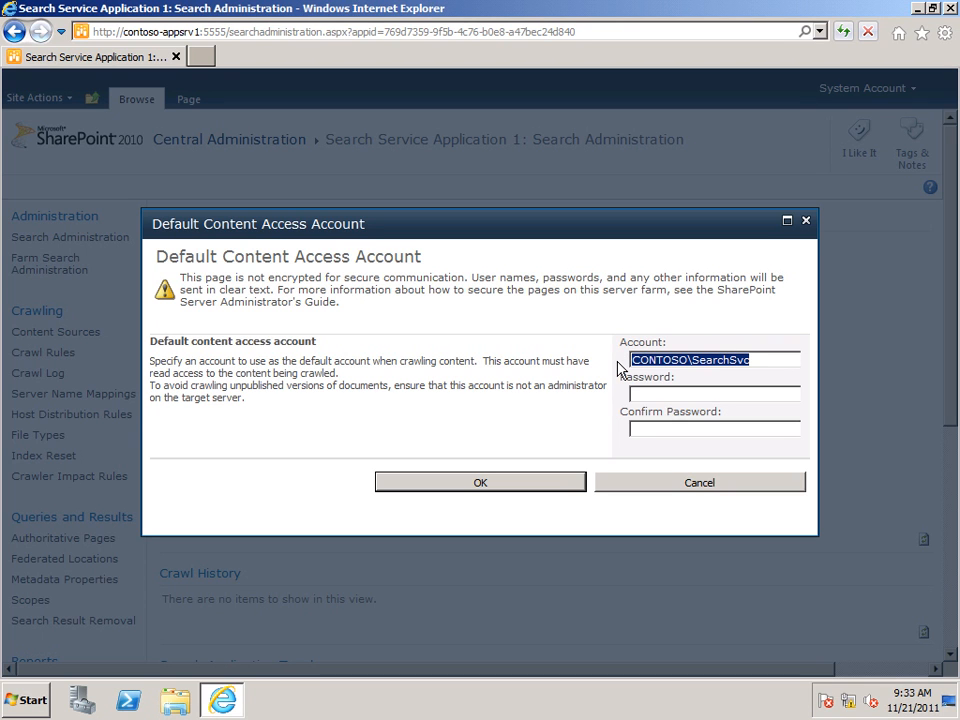
type("Contoso\\SearchContentDefault")
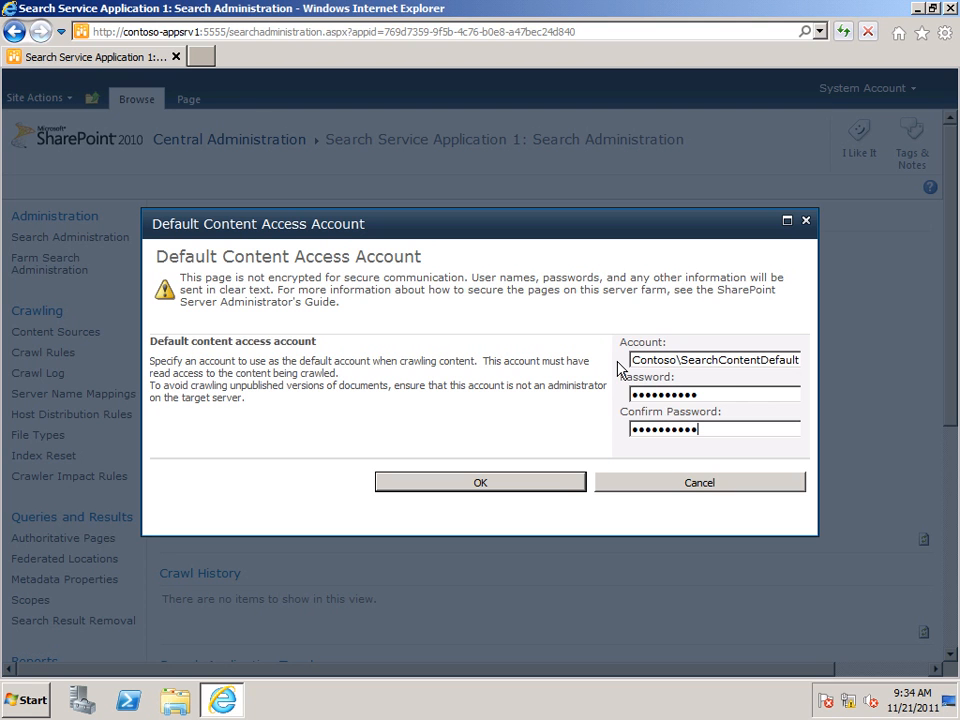
mouse_move(610, 400)
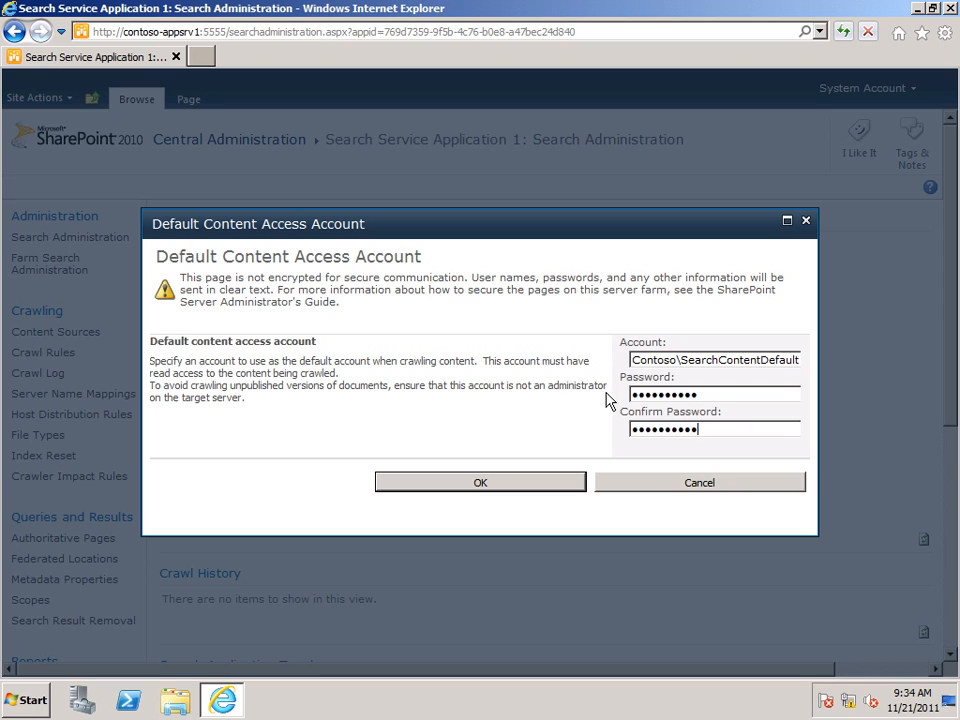
mouse_move(620, 440)
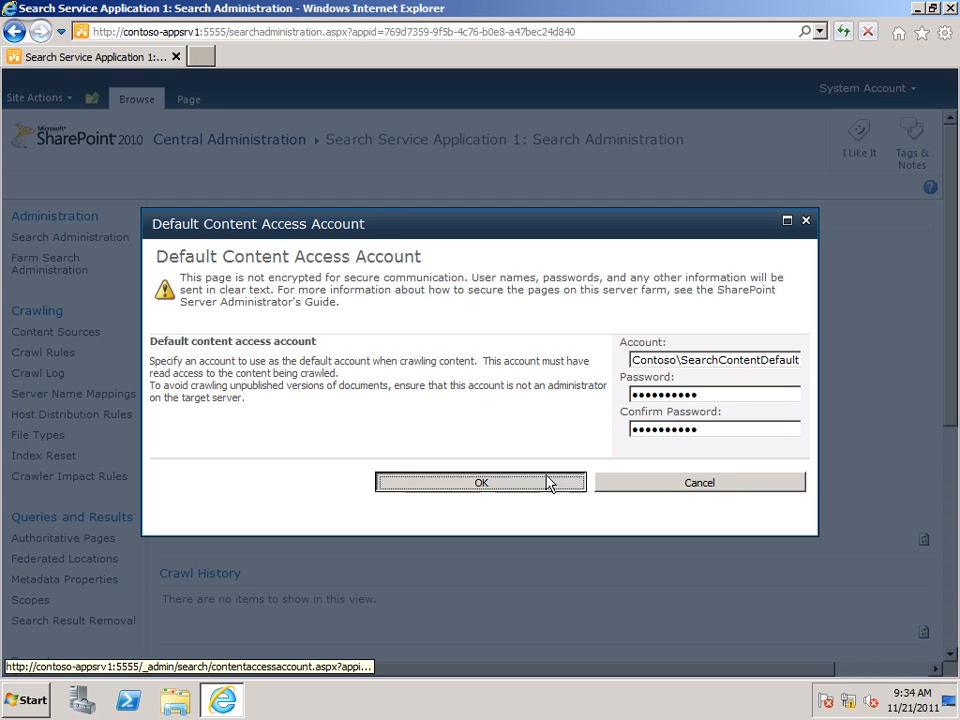
left_click(480, 482)
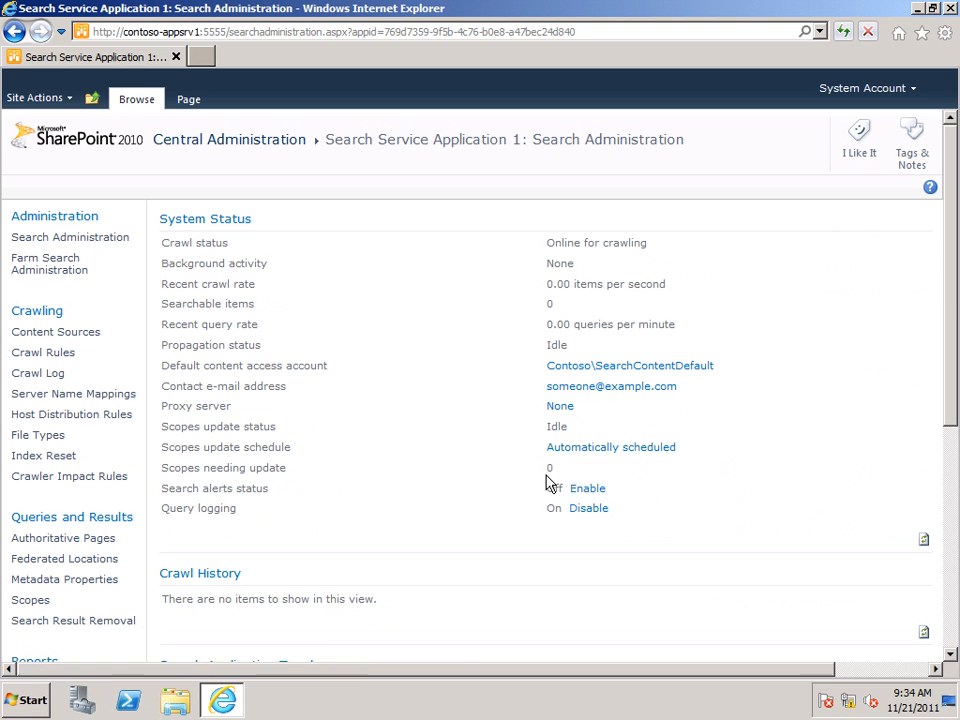
mouse_move(597, 386)
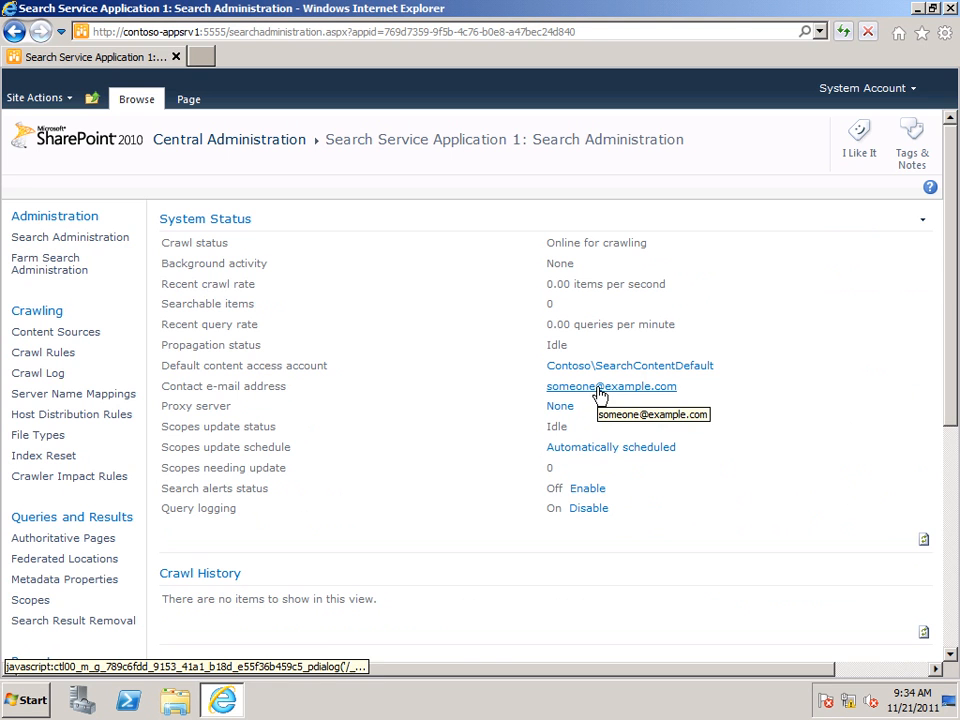
left_click(611, 386)
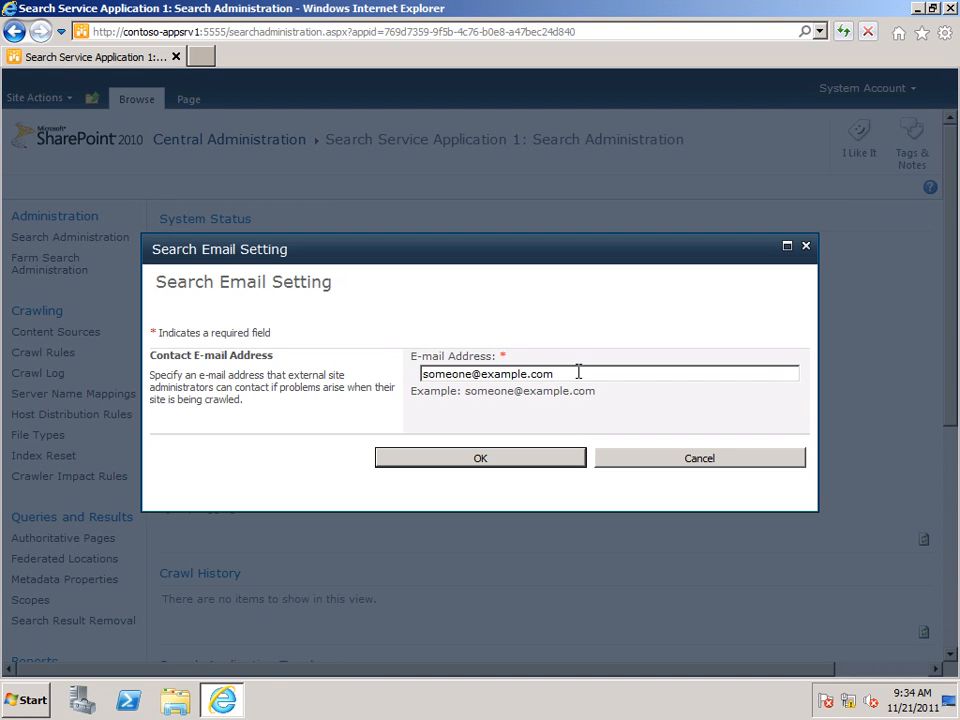
triple_click(487, 373)
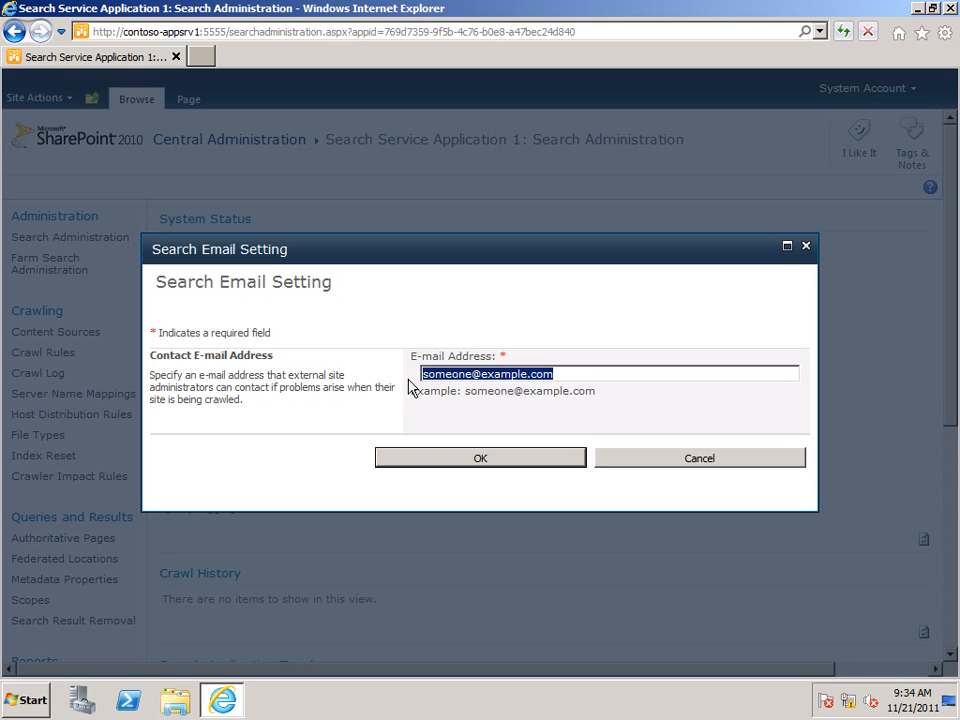
type("FarmAdmin@contoso")
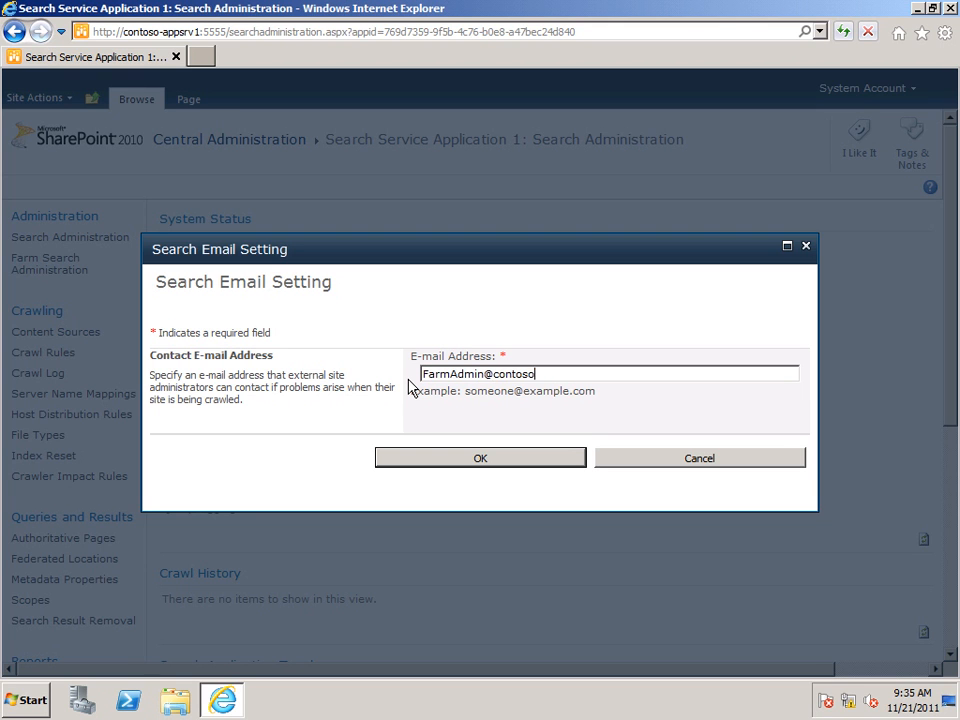
type(".local")
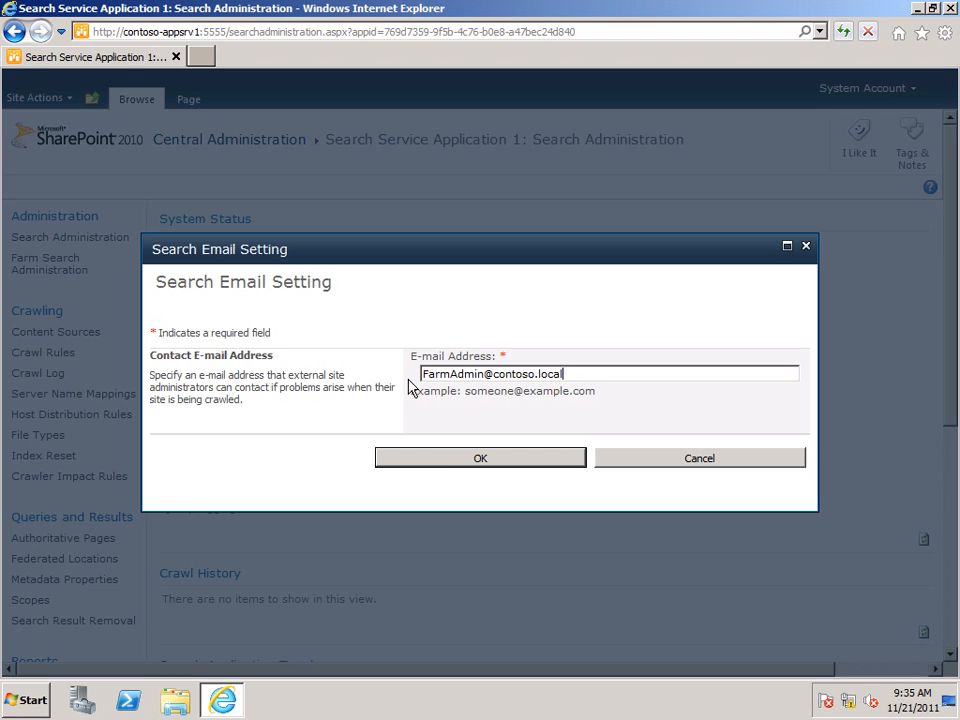
left_click(480, 457)
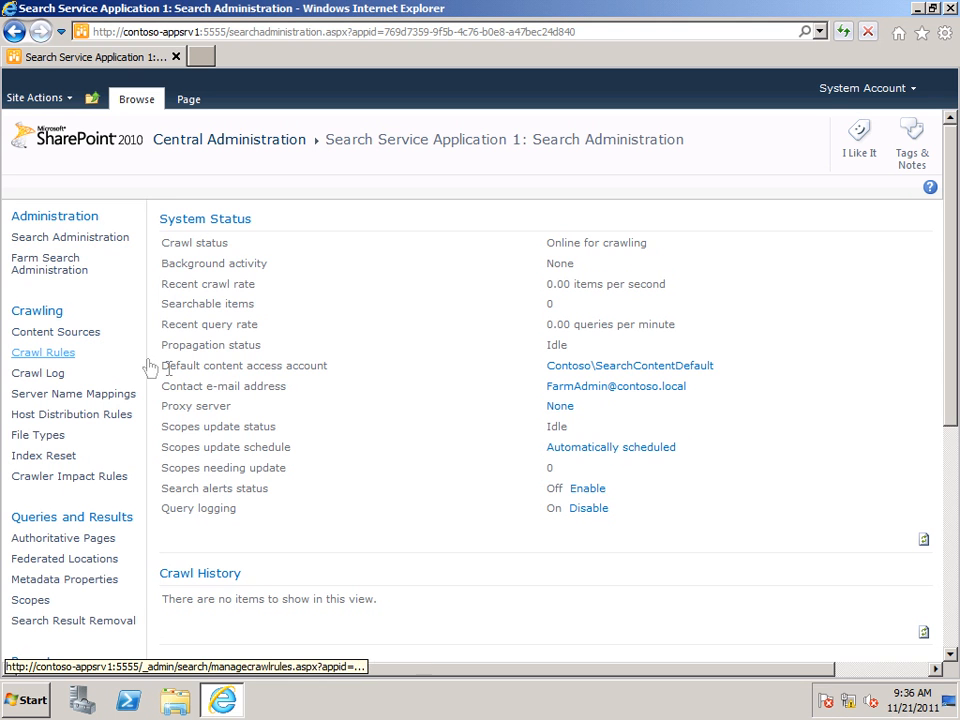
Step: Scroll down to the Search Application Topology section to review components and databases
scroll("down", 3)
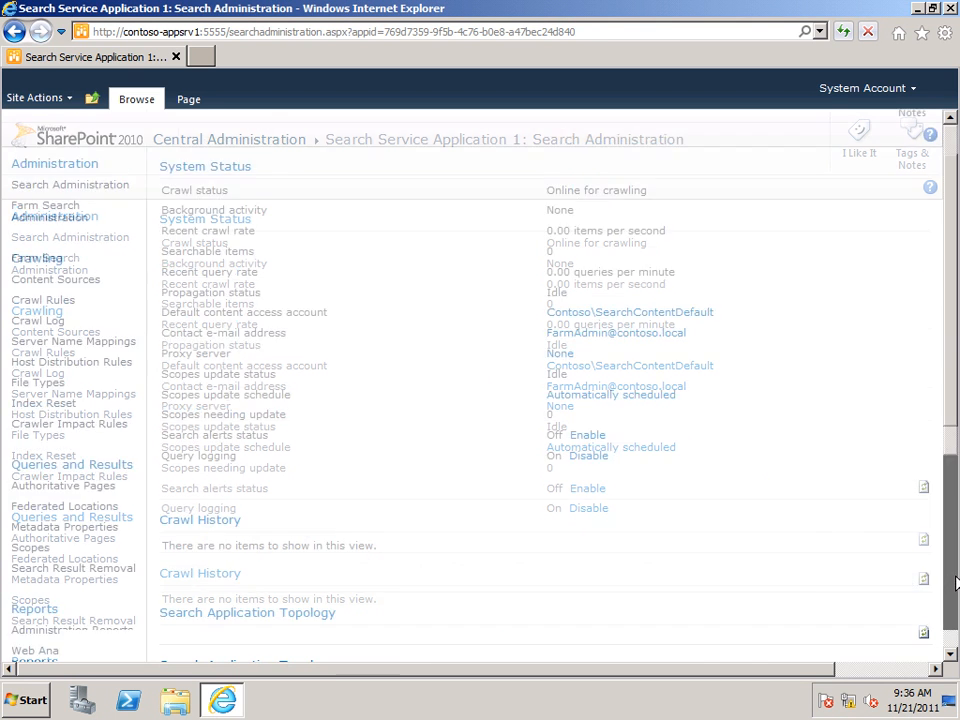
scroll("down", 3)
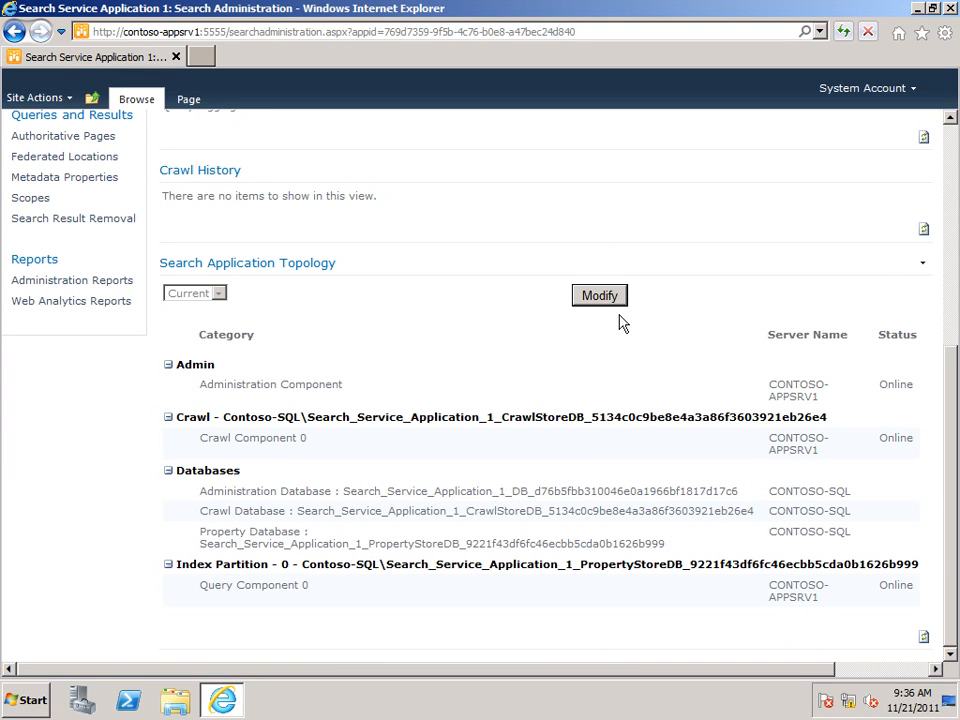
mouse_move(485, 440)
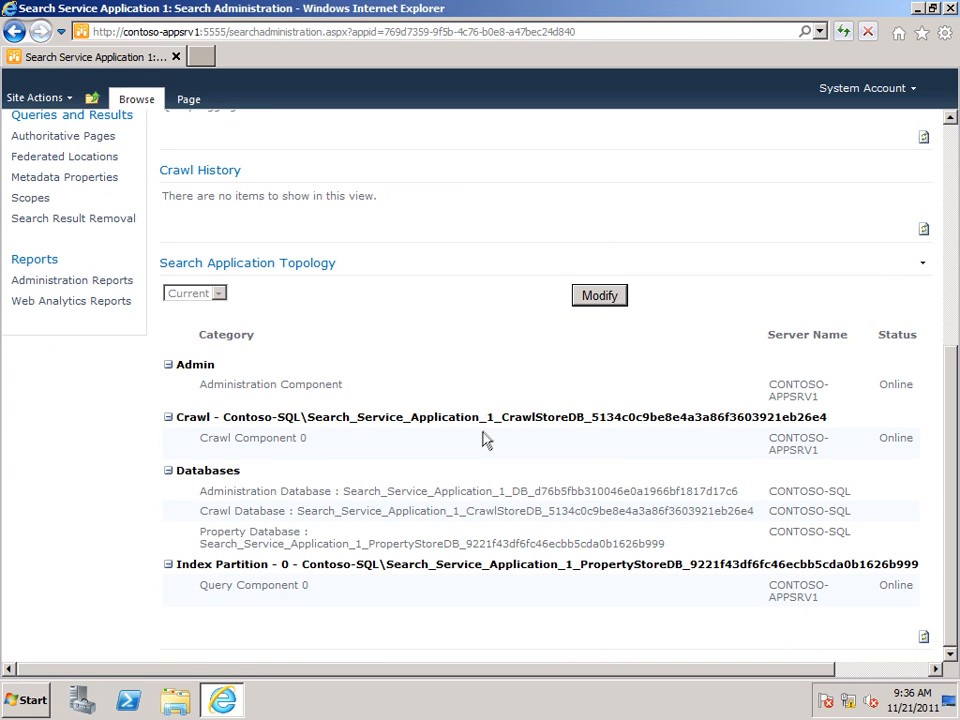
mouse_move(770, 457)
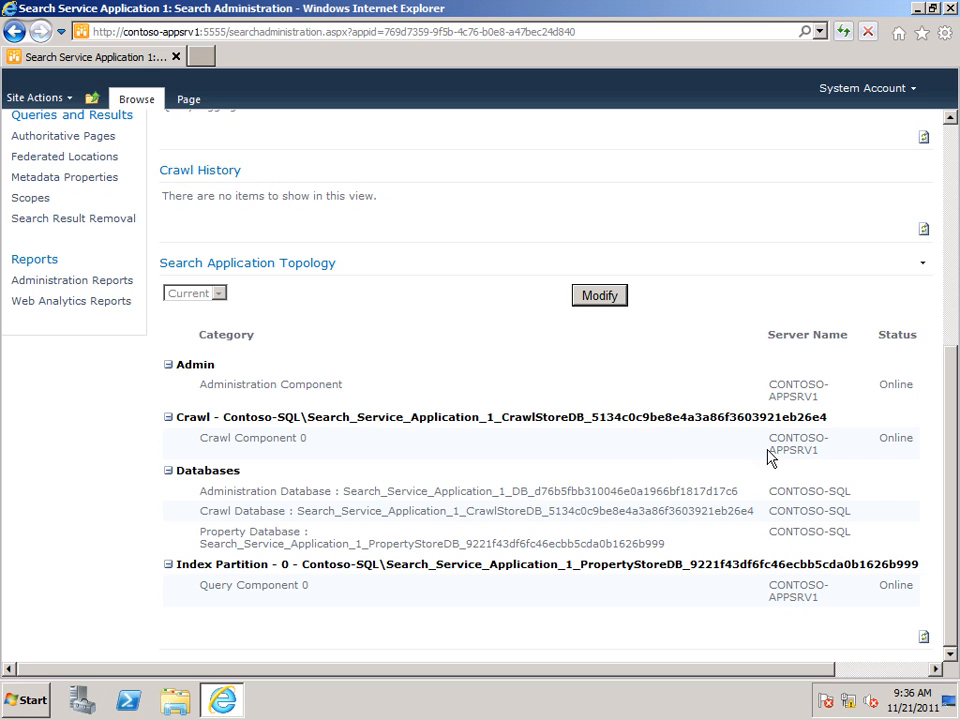
mouse_move(725, 593)
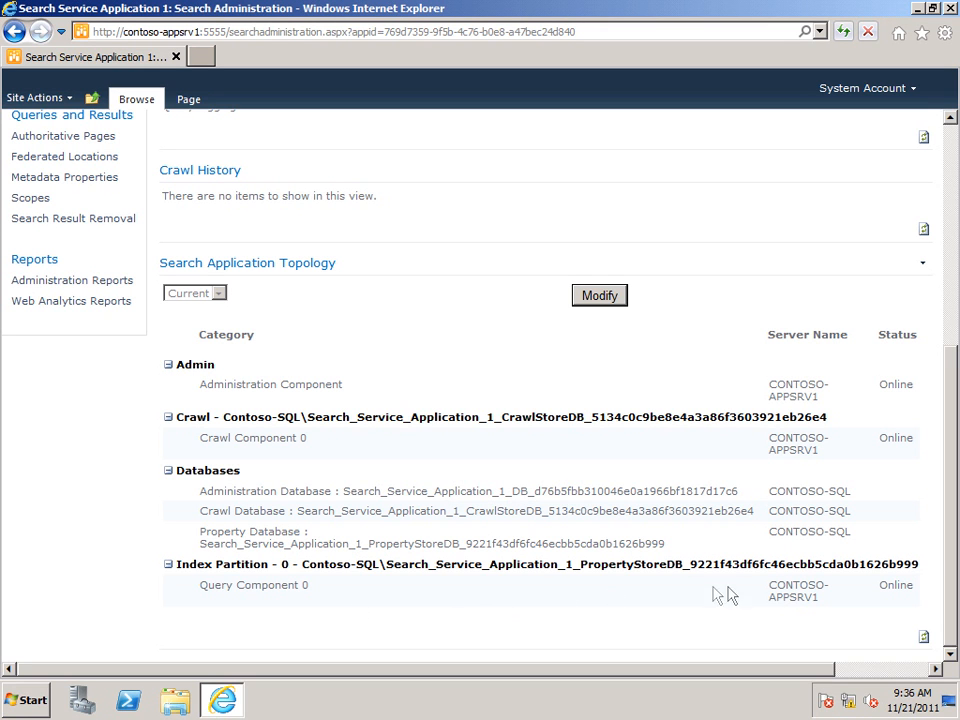
mouse_move(790, 590)
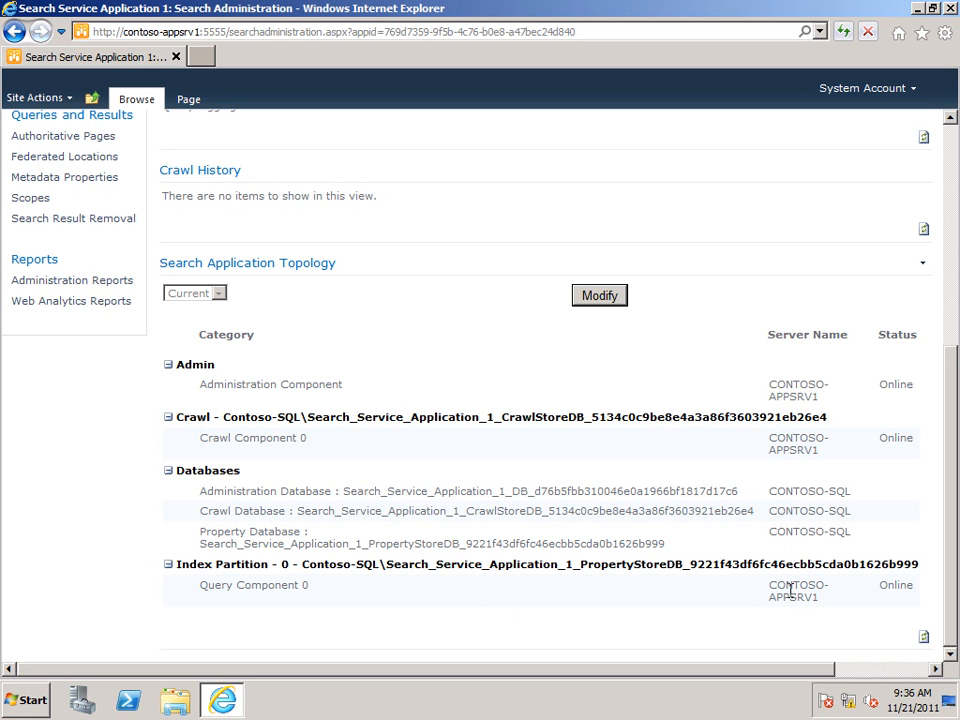